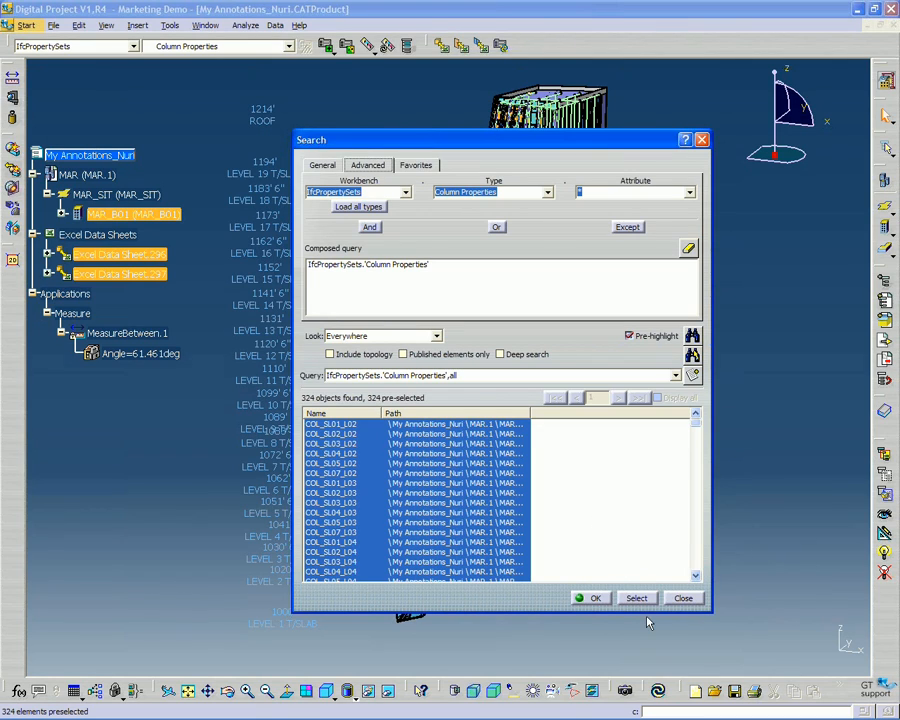
Step: Select the 324 Column Properties objects found by the search and close it
click(636, 598)
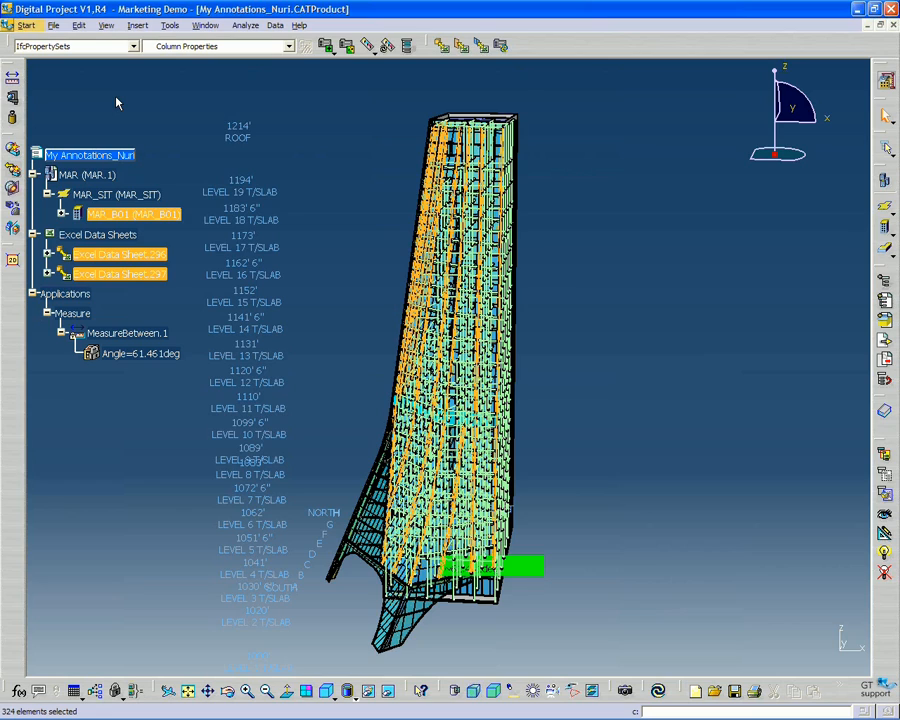
mouse_move(112, 62)
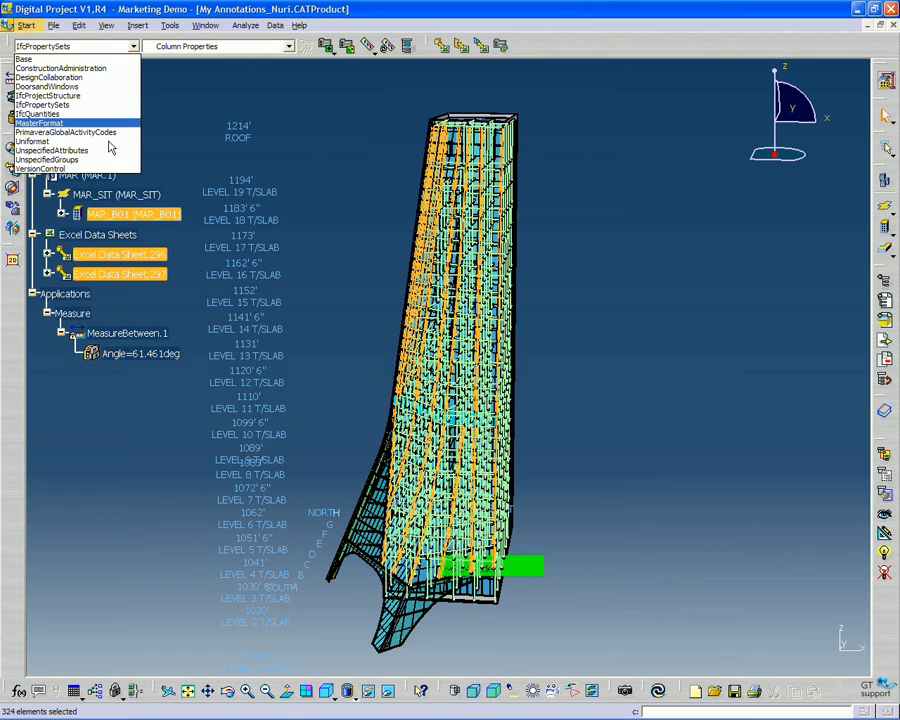
mouse_move(105, 161)
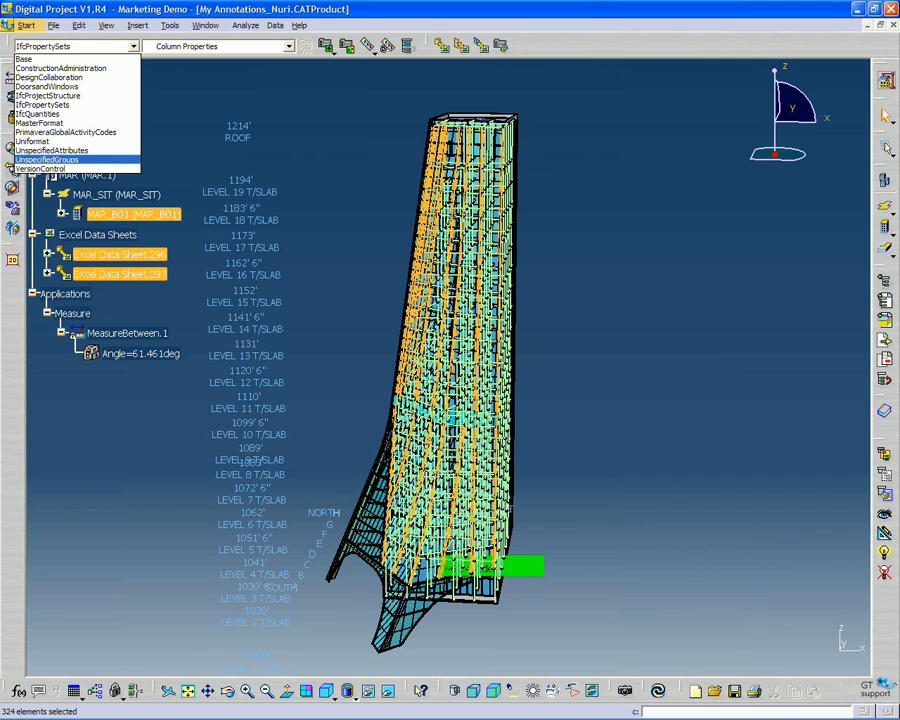
Step: Set the property set dropdown to UnspecifiedGroups and the type to Grouping
click(46, 160)
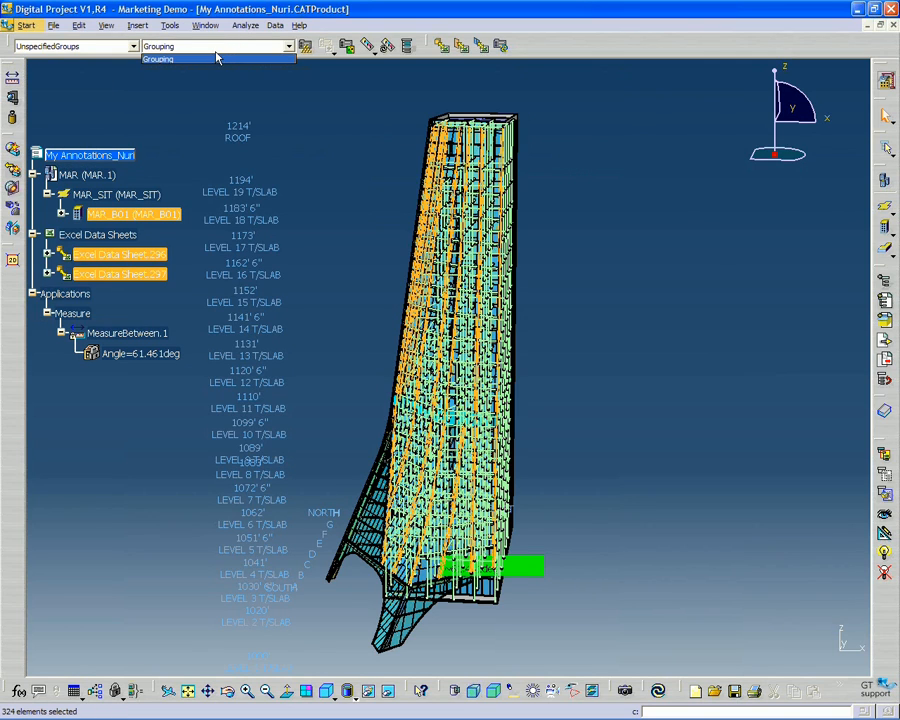
click(216, 46)
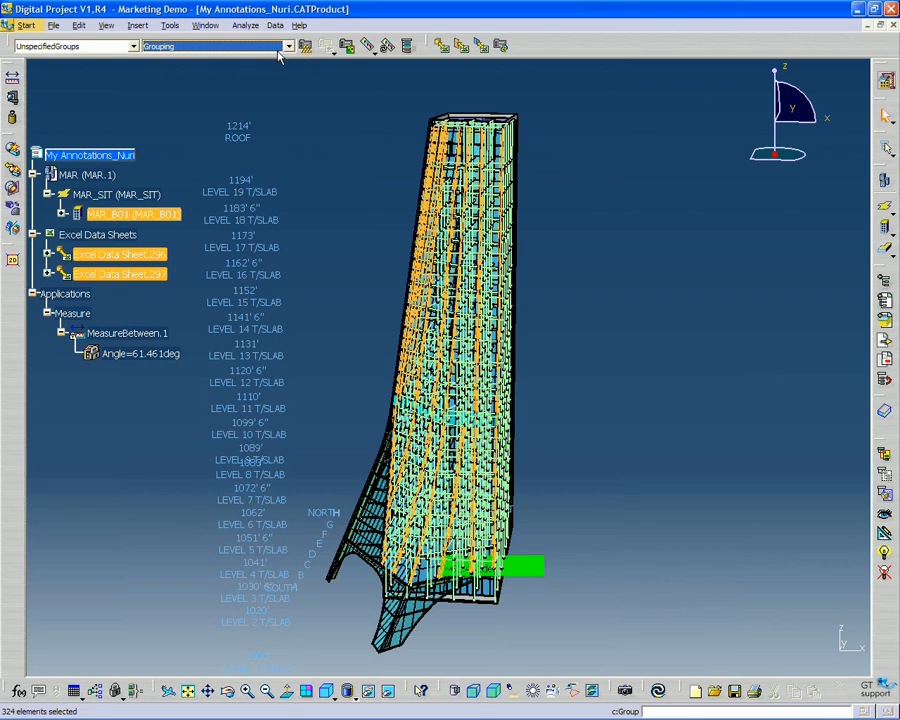
mouse_move(307, 47)
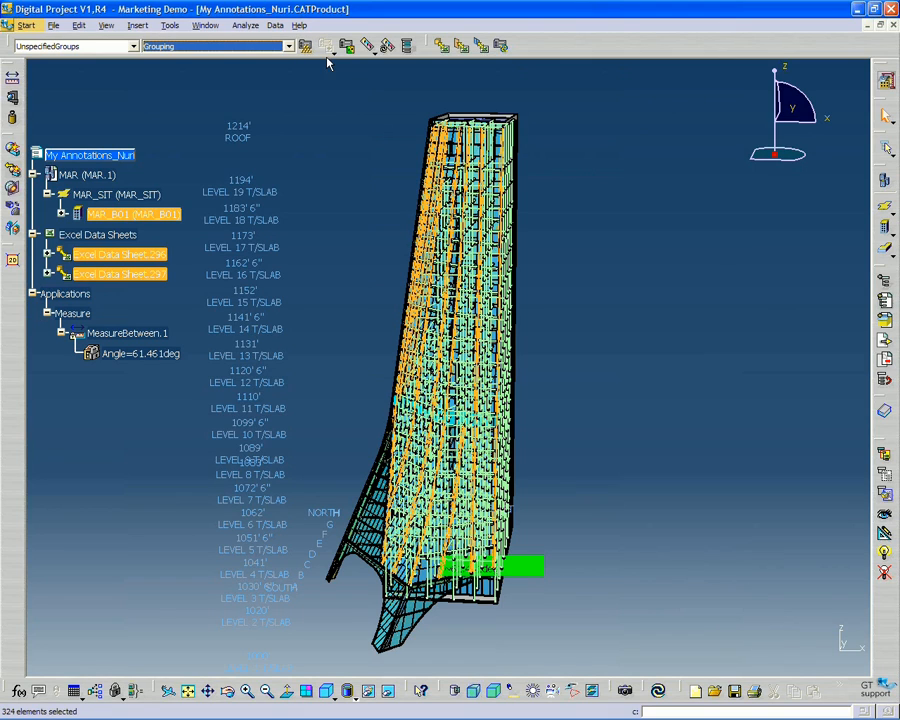
mouse_move(307, 46)
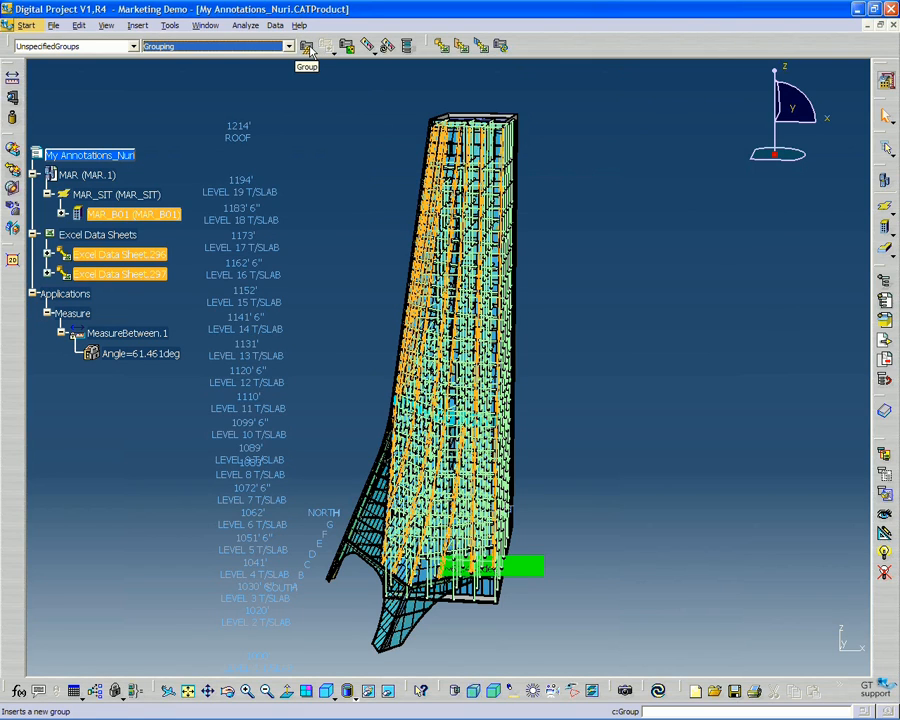
Step: Add a group named 'Columns Sloped' containing the selected columns
click(307, 46)
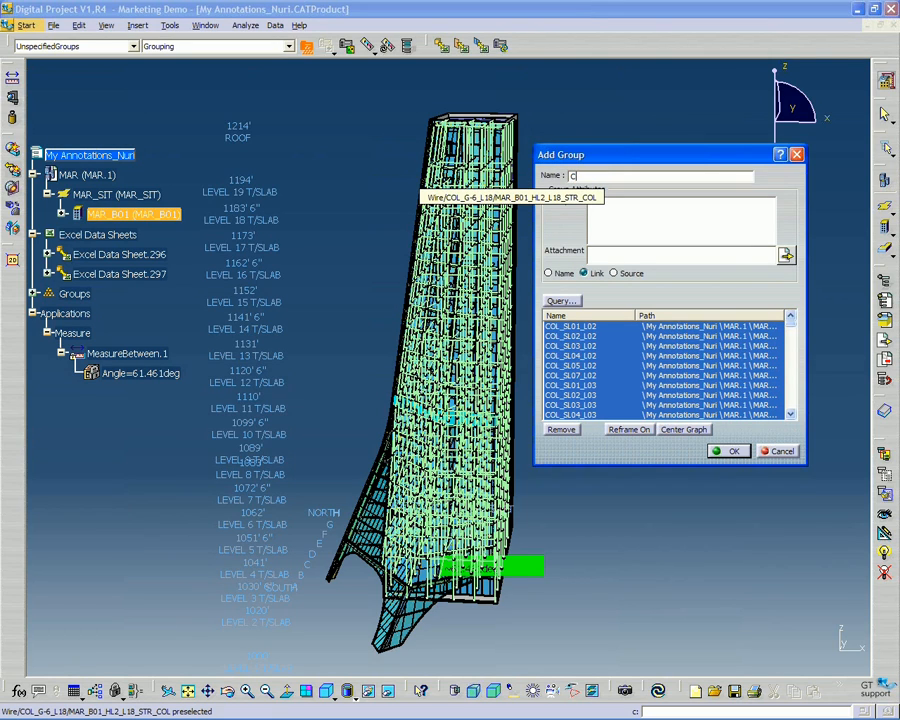
text(Columns Slanted)
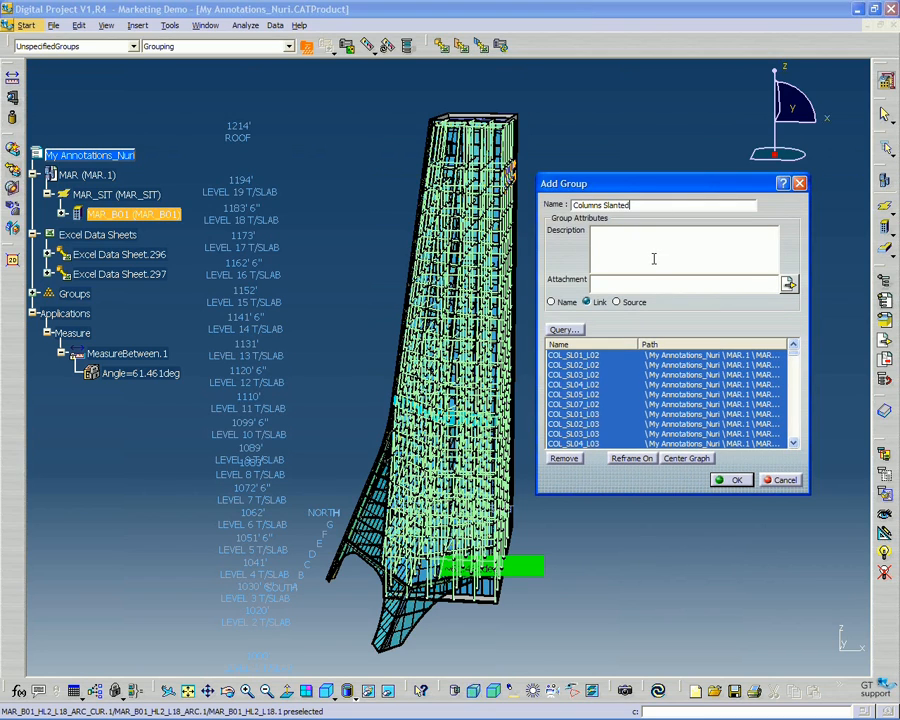
key(BackSpace)
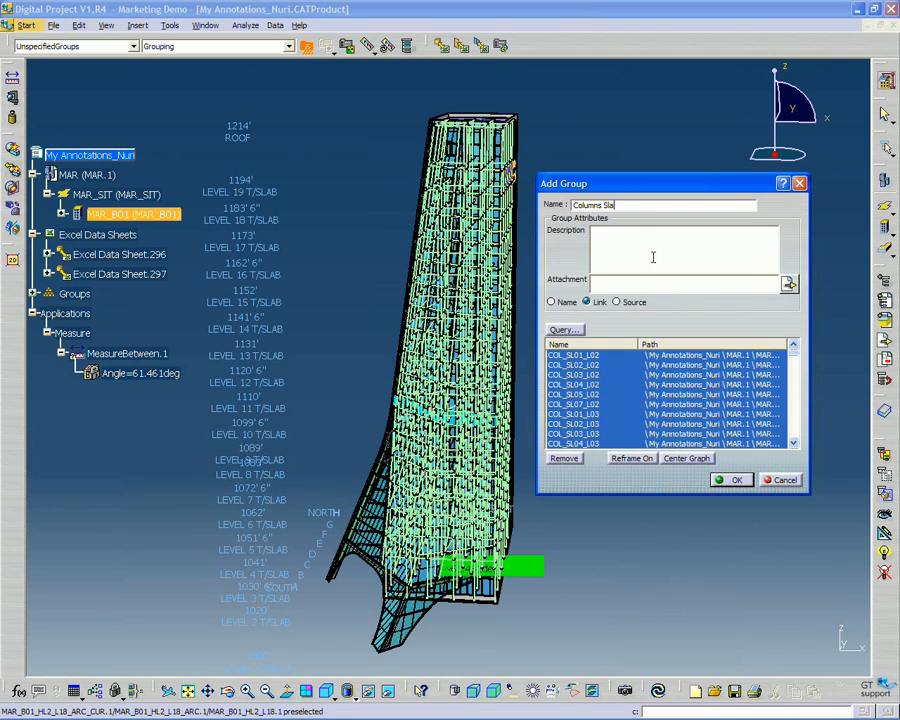
text(oped)
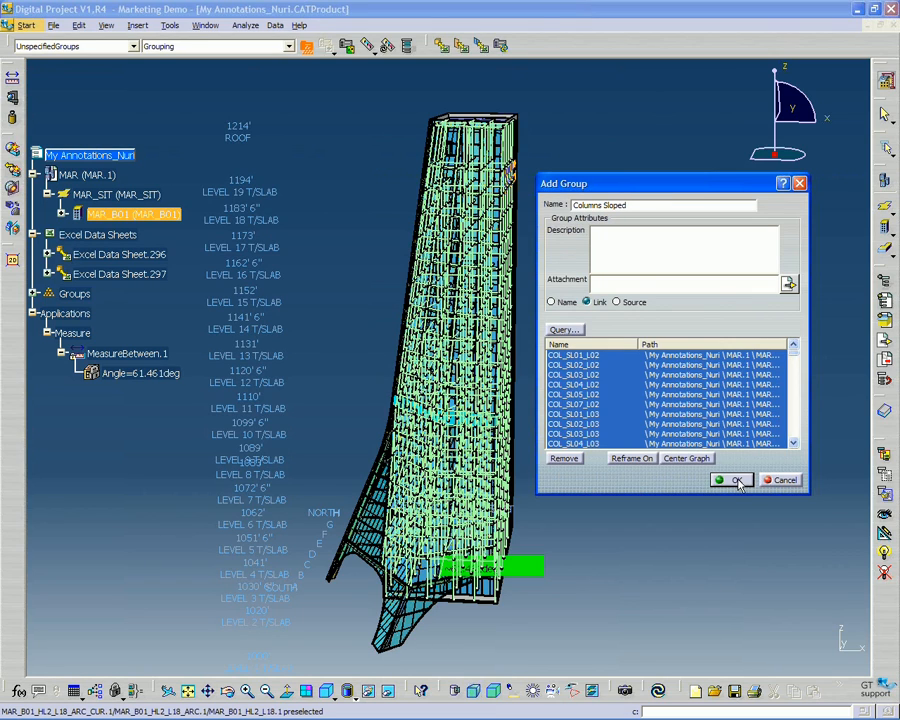
click(732, 480)
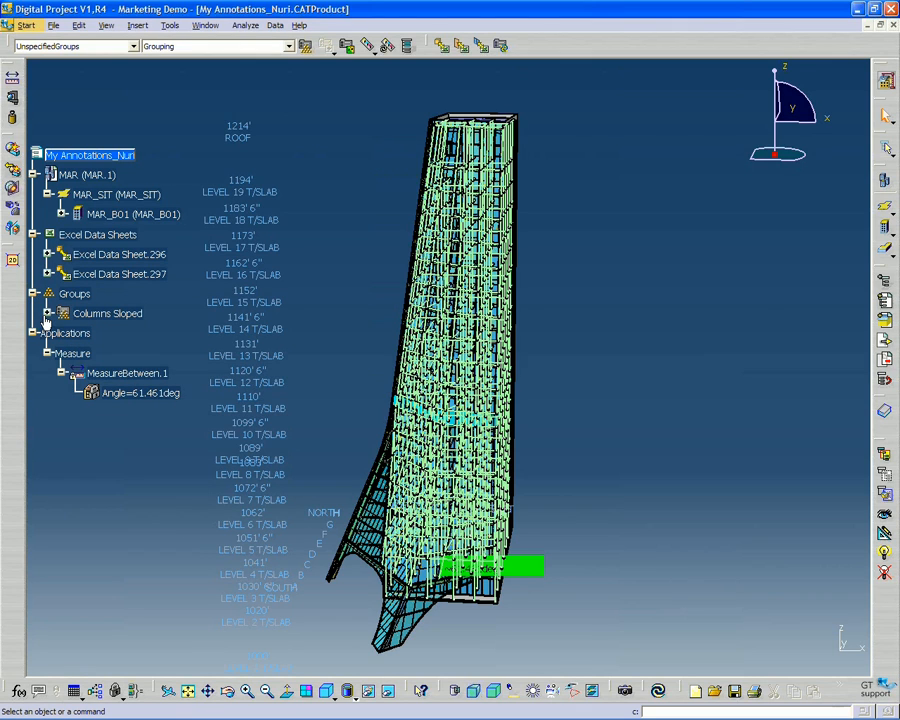
Step: Expand the Columns Sloped group and inspect the parts of column COL_SL01_L02
click(107, 313)
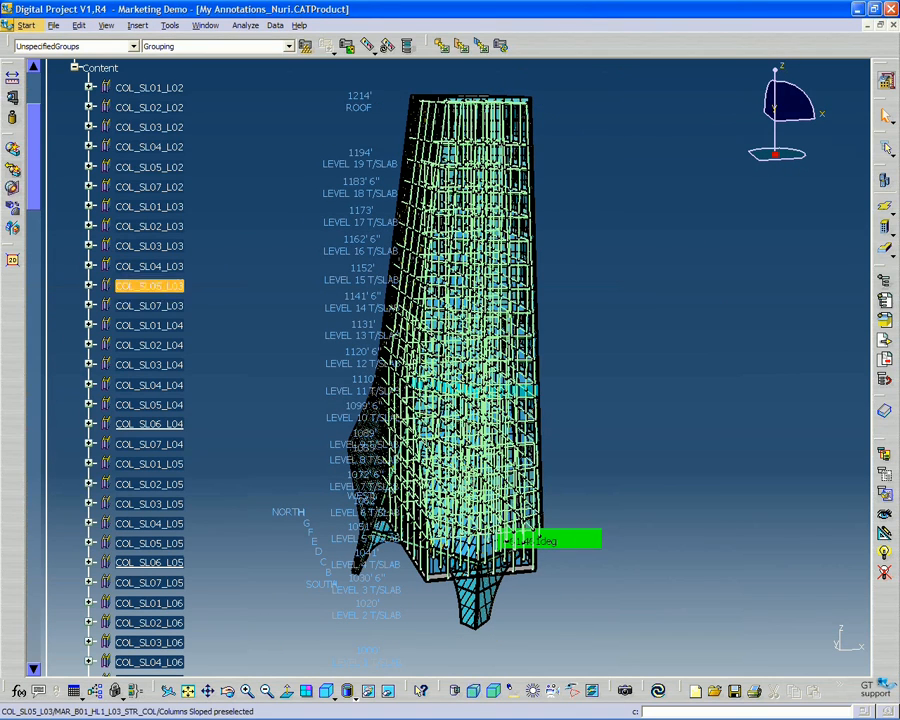
click(149, 146)
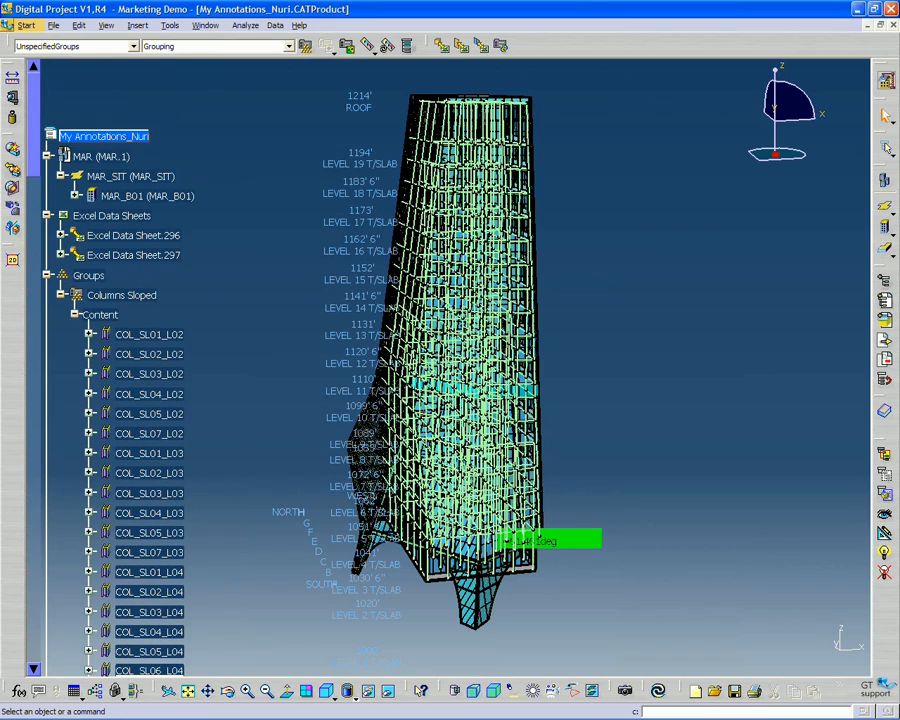
click(149, 334)
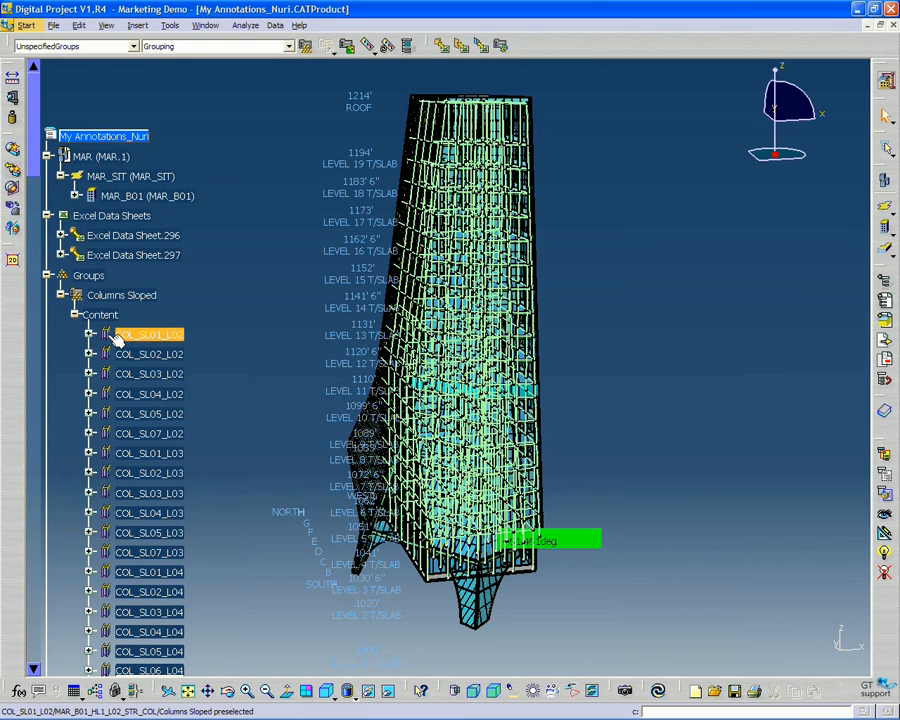
click(149, 552)
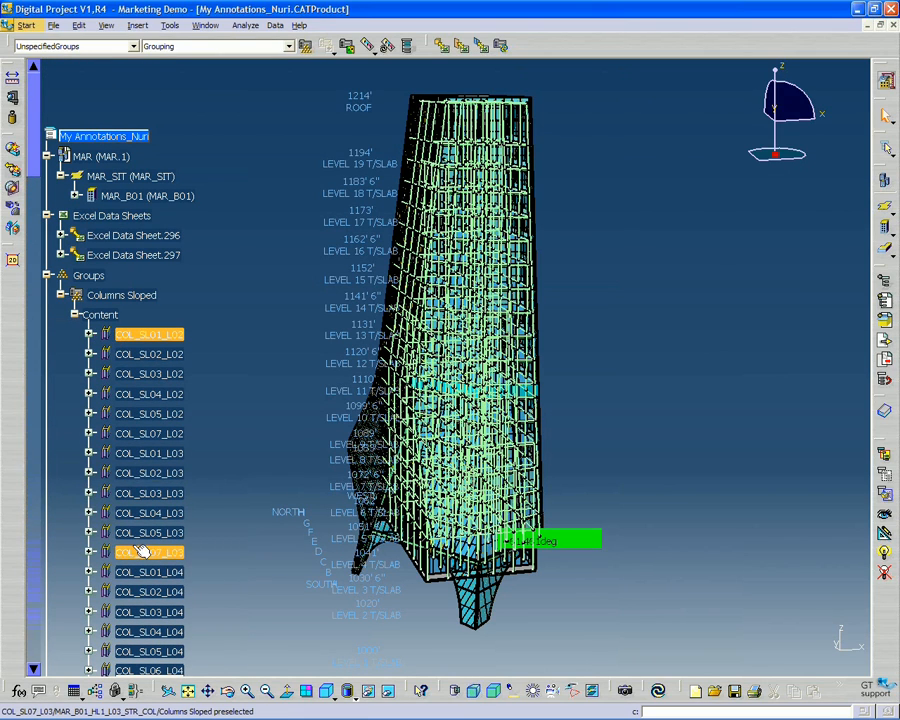
click(150, 334)
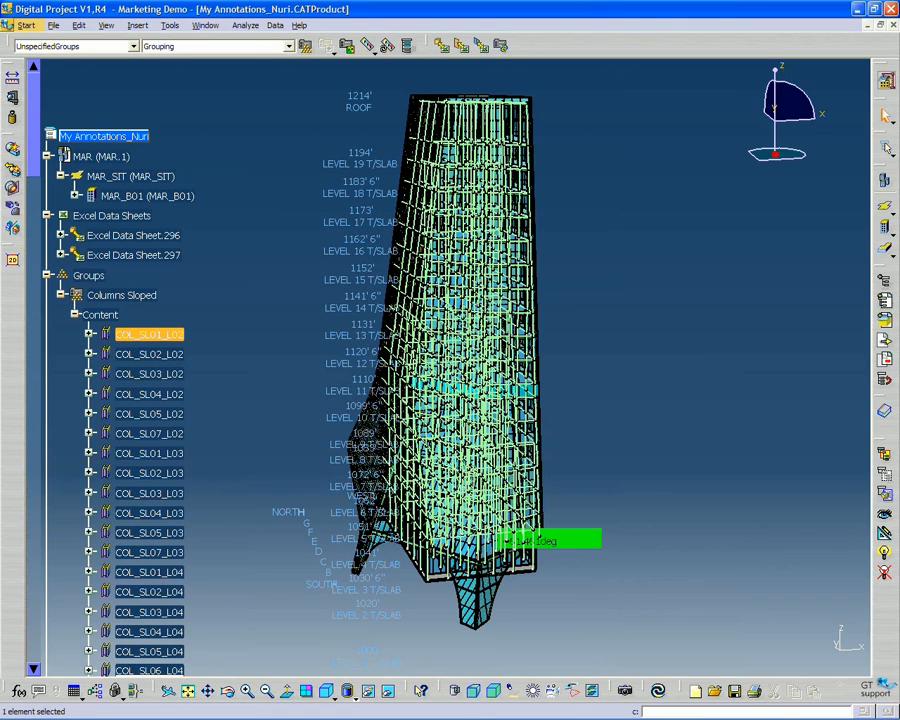
click(90, 334)
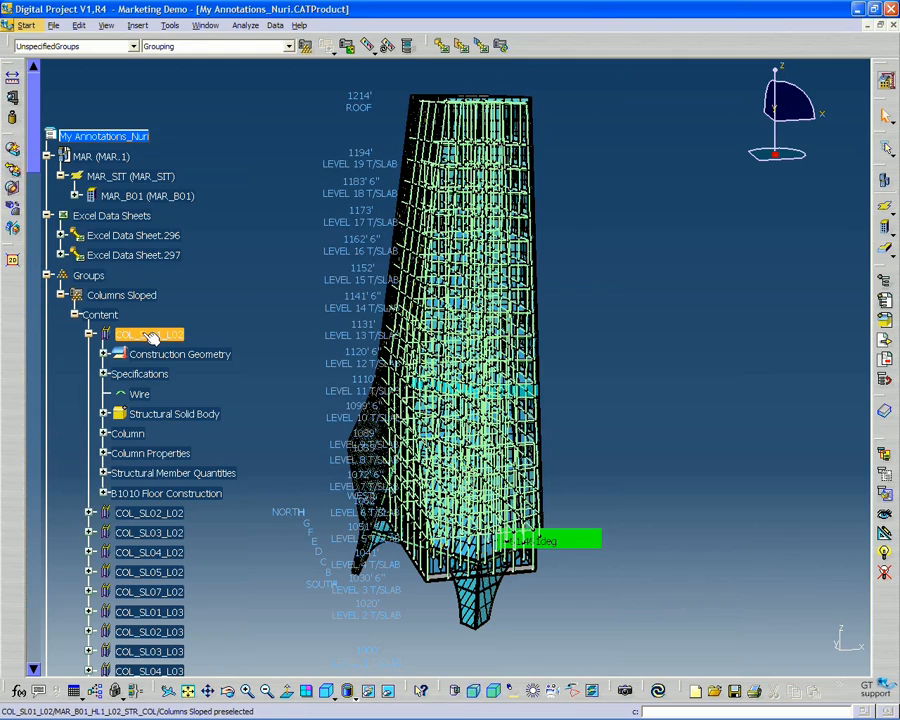
click(150, 334)
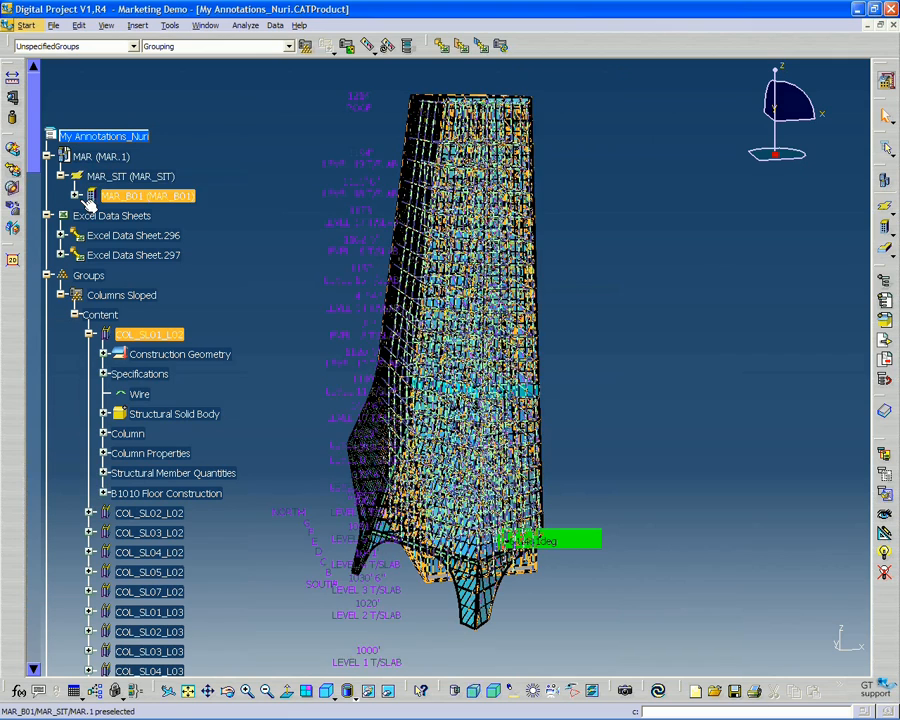
Step: Locate COL_SL01_L02 in the building structure and review the group's Content node
click(147, 195)
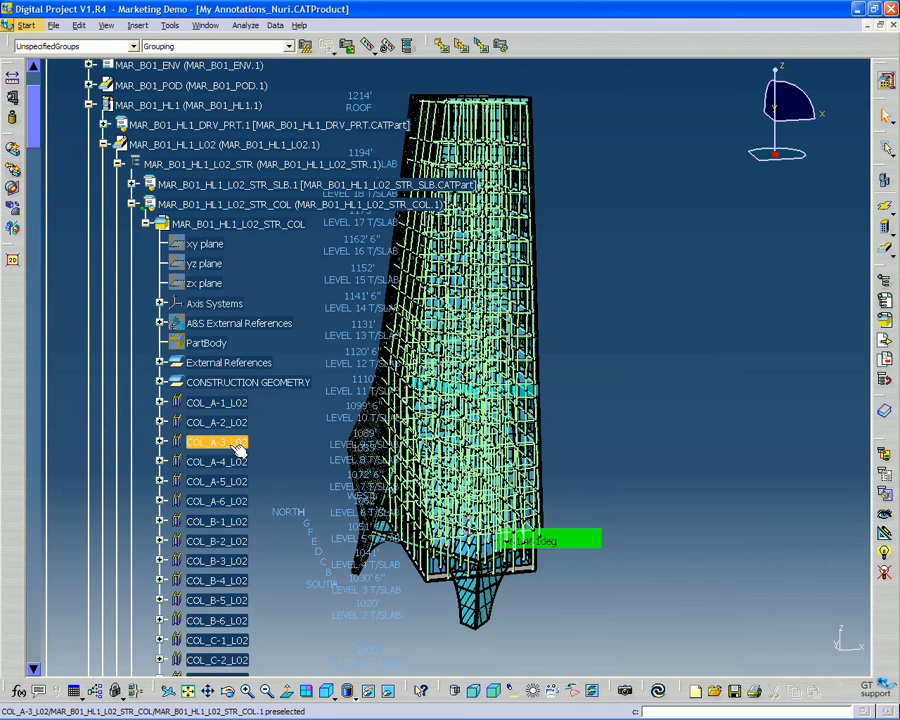
scroll(down, 3)
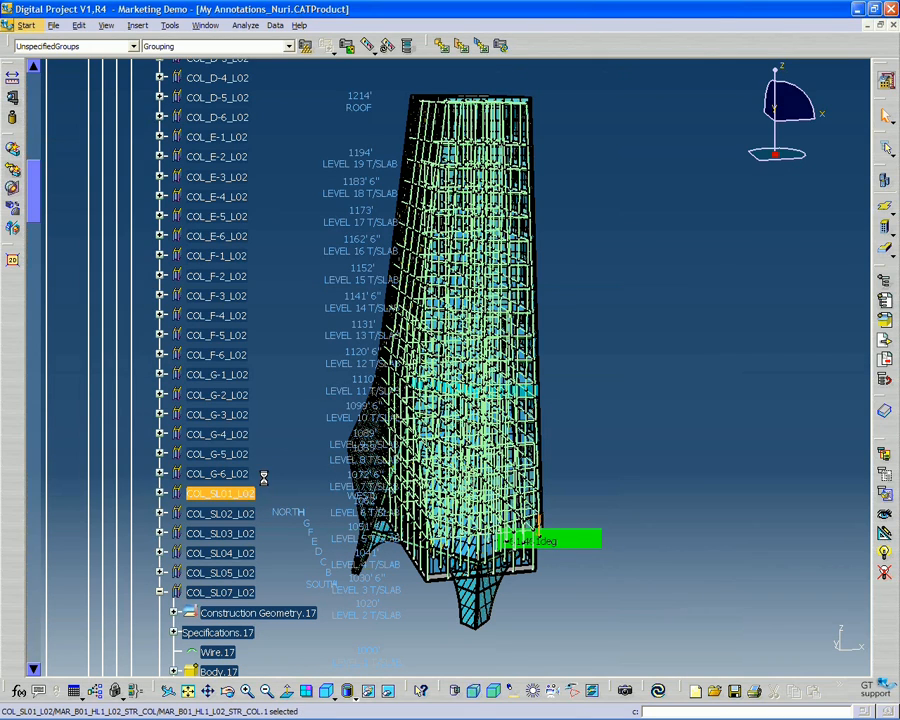
mouse_move(283, 467)
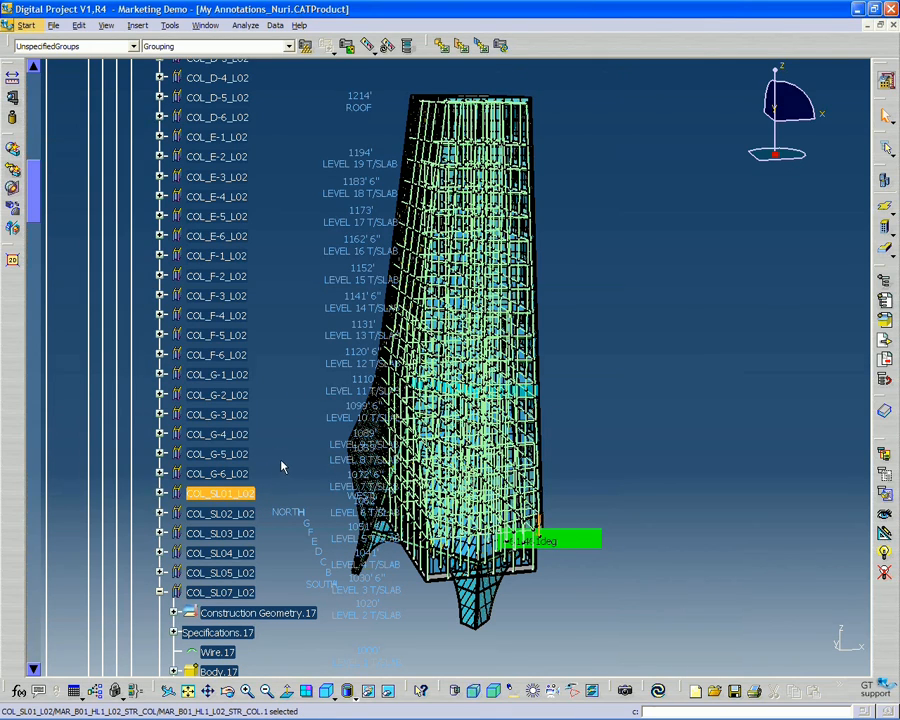
scroll(up, 3)
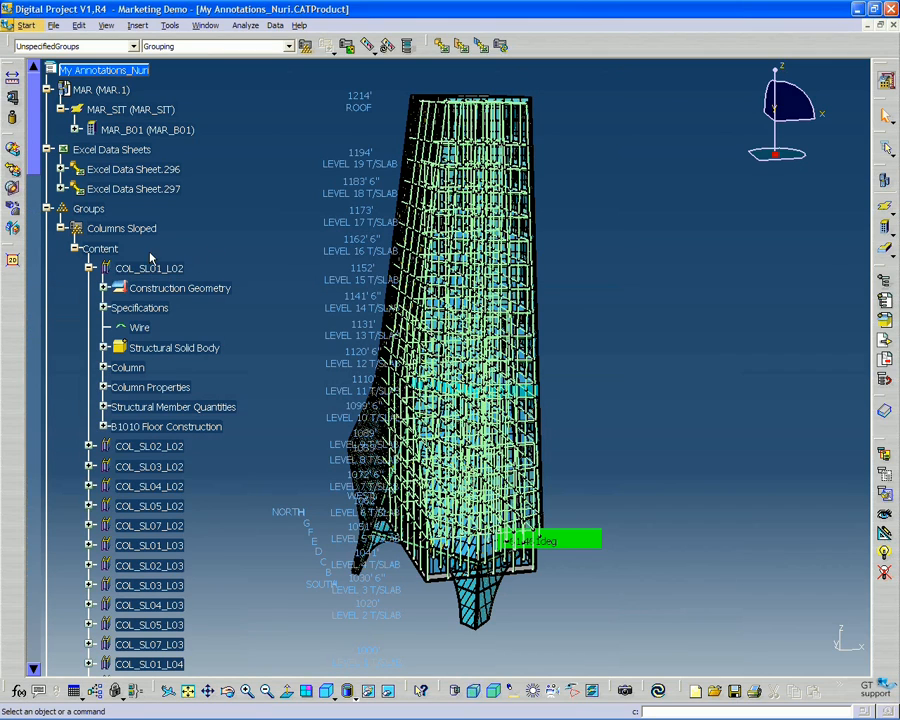
click(89, 268)
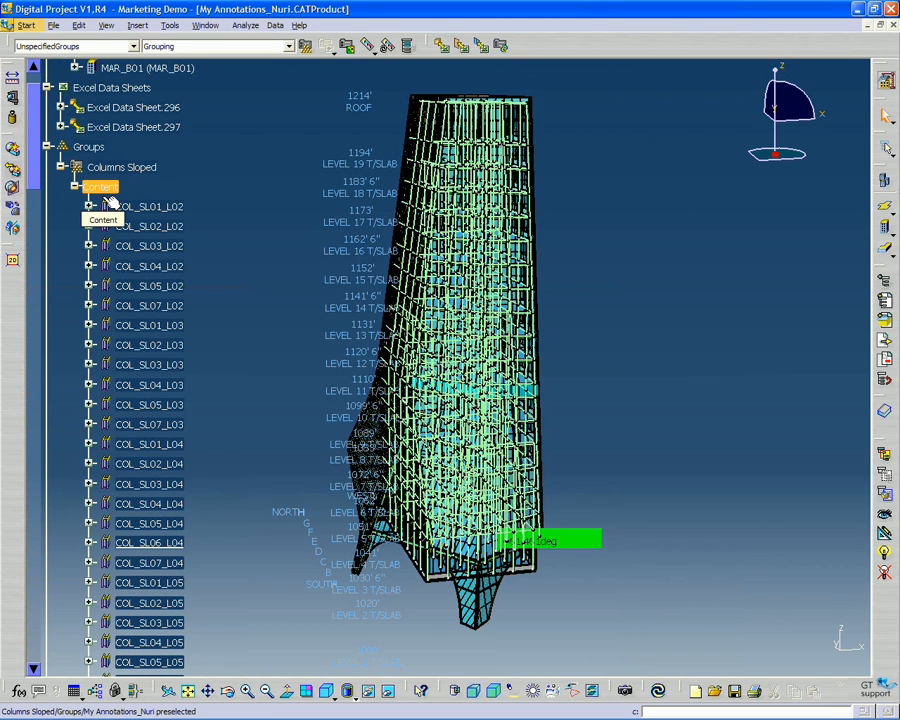
click(149, 582)
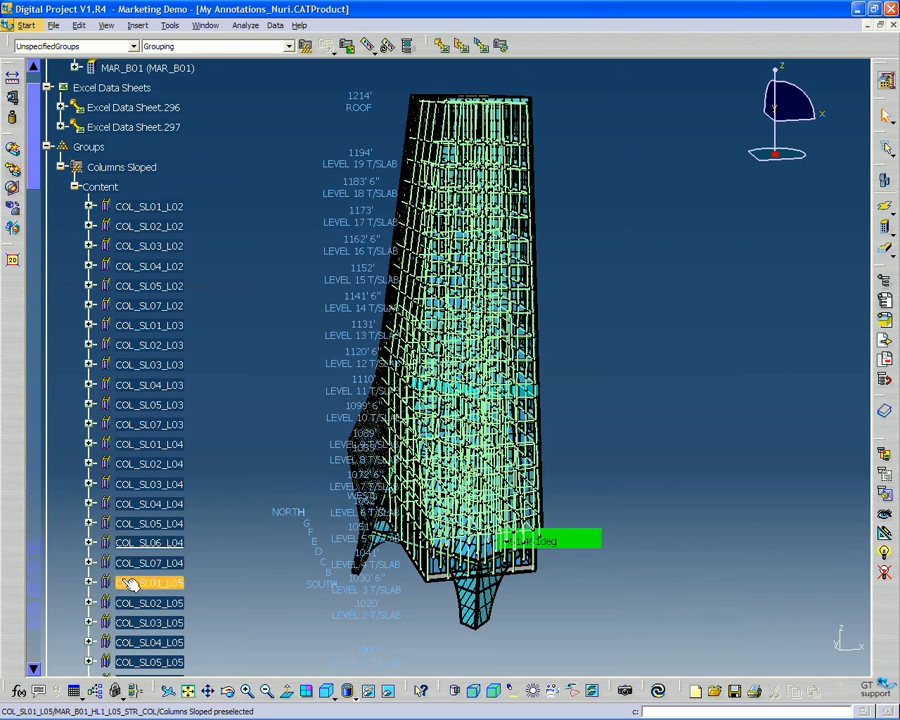
scroll(down, 3)
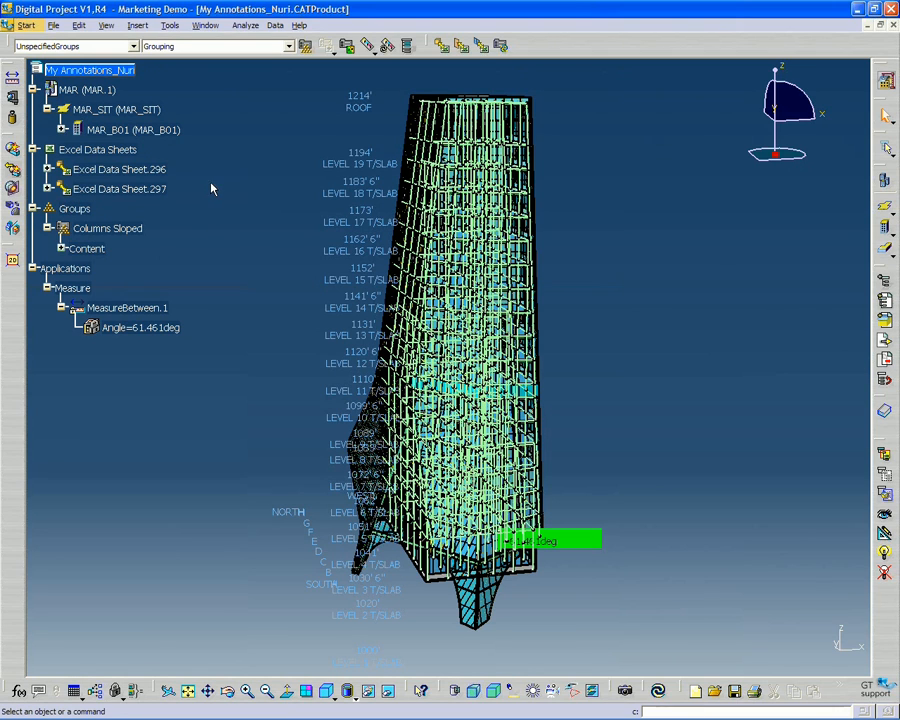
mouse_move(607, 307)
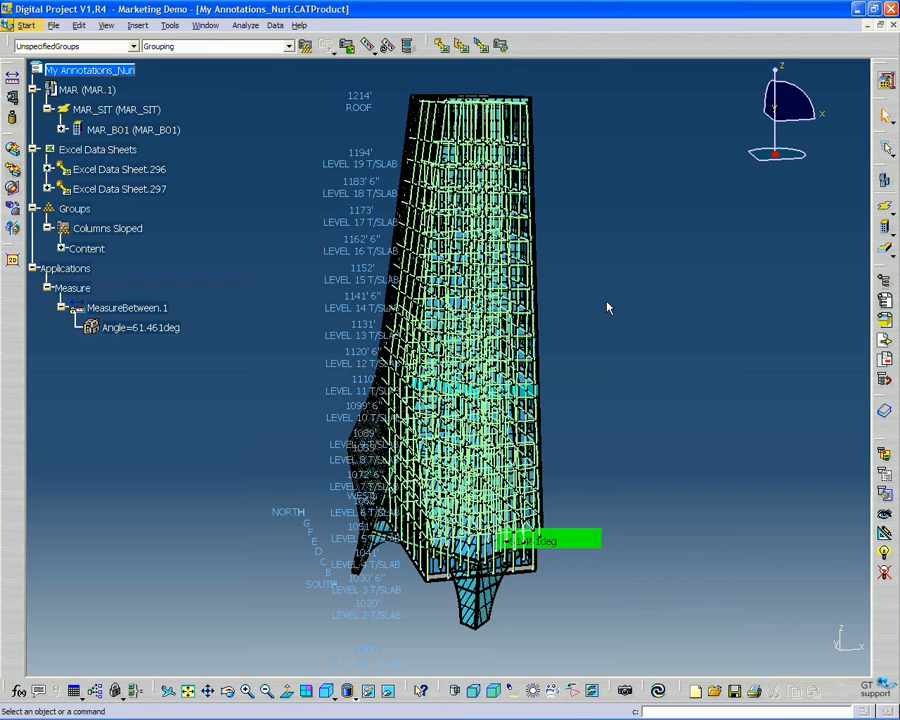
mouse_move(275, 261)
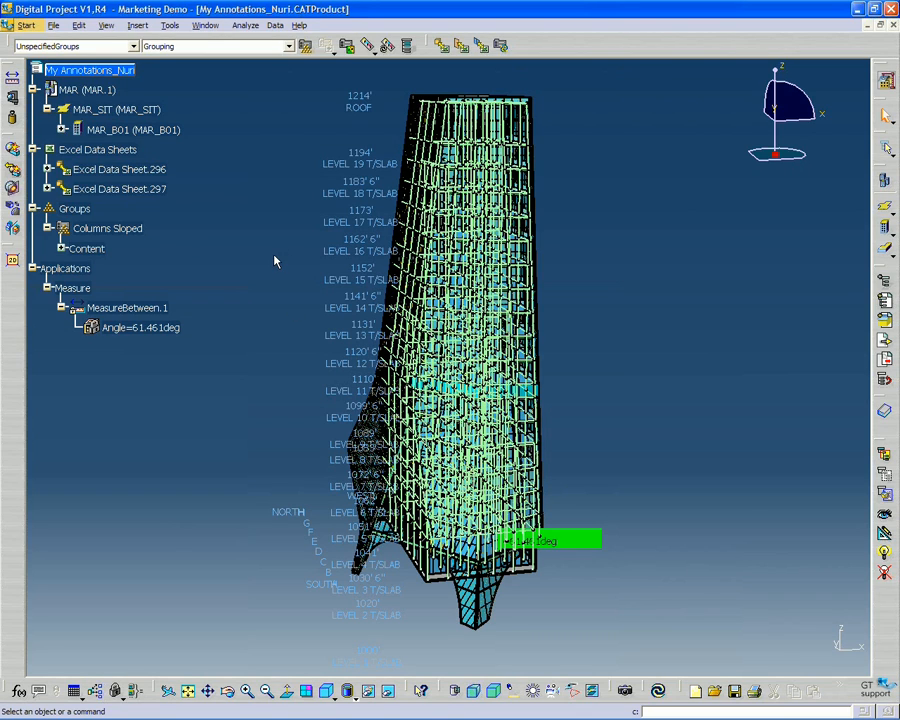
mouse_move(736, 471)
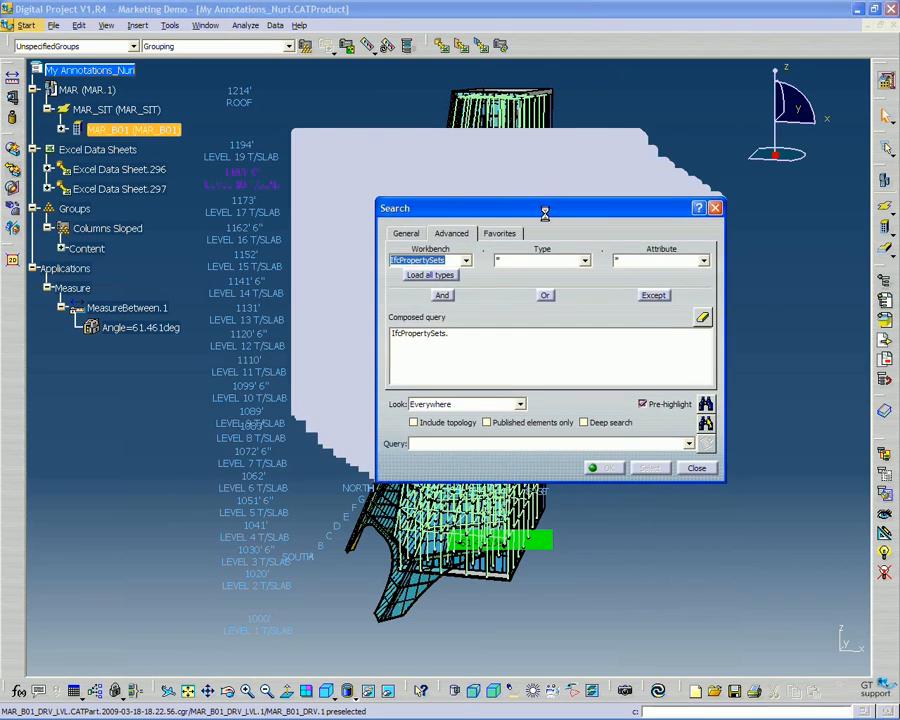
Step: Search for Part objects named *col* in any workbench and select the 38 results
click(394, 238)
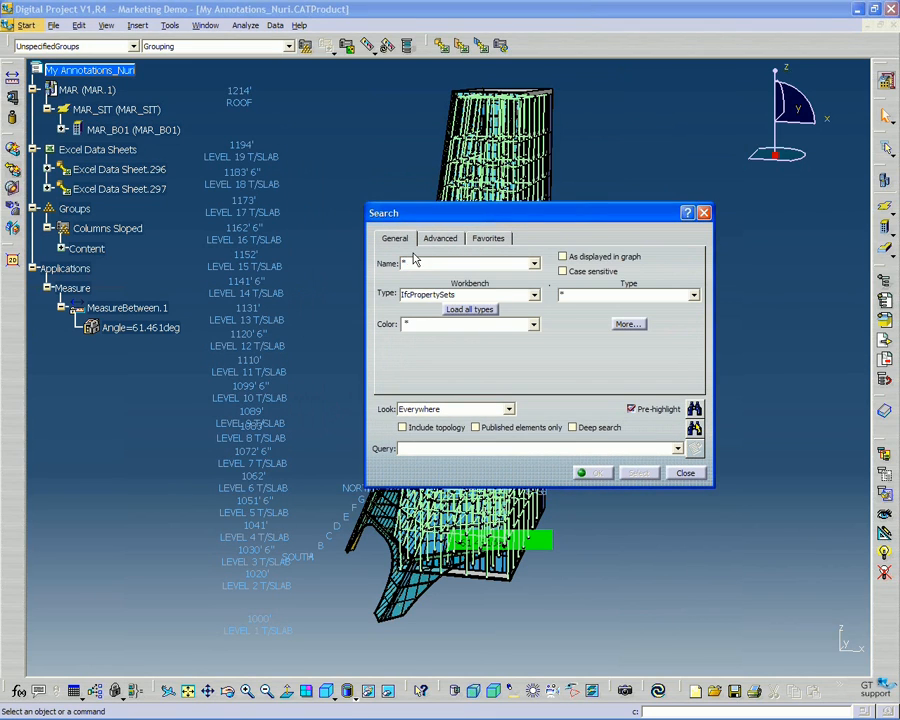
text(*col*)
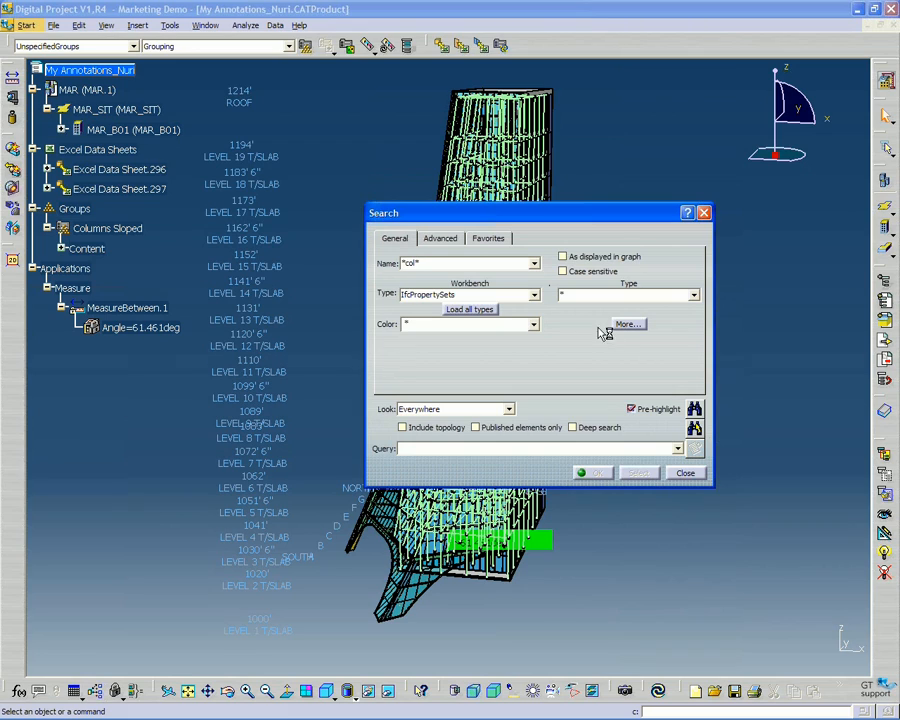
click(548, 294)
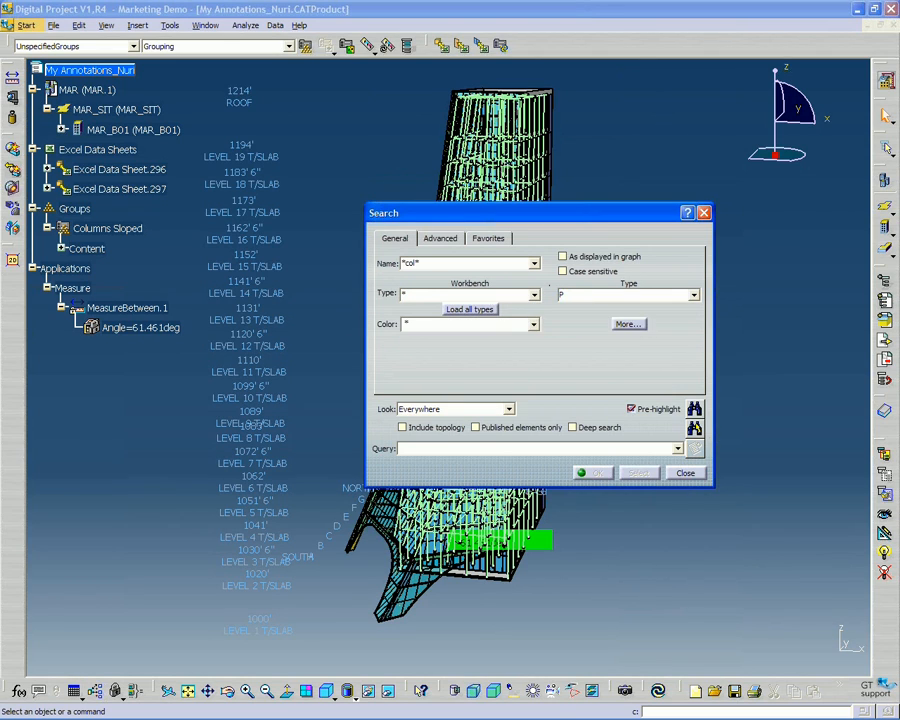
text(Part)
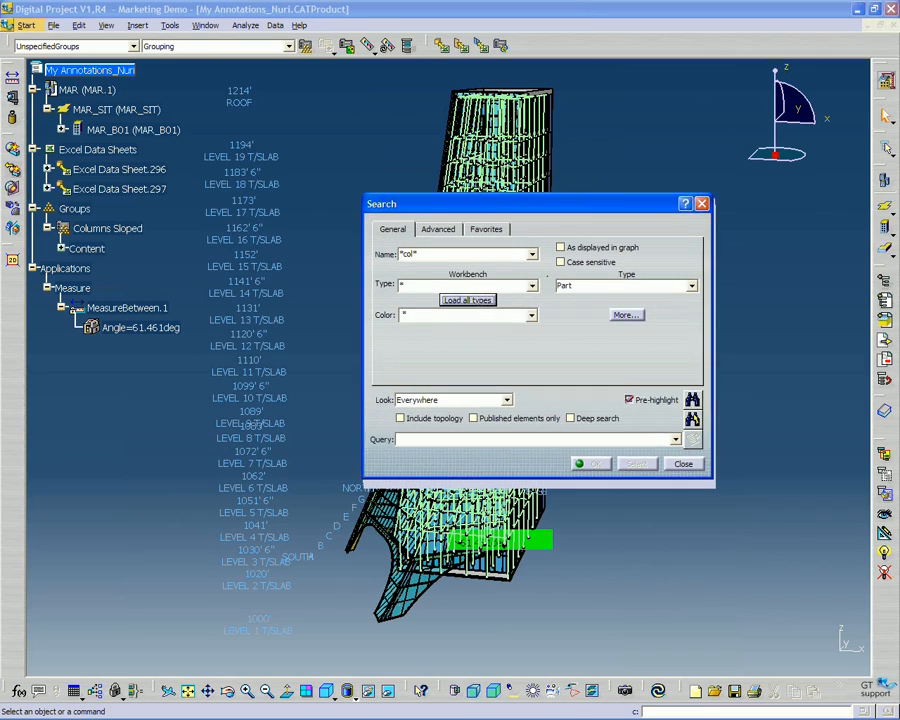
drag(535, 203, 512, 147)
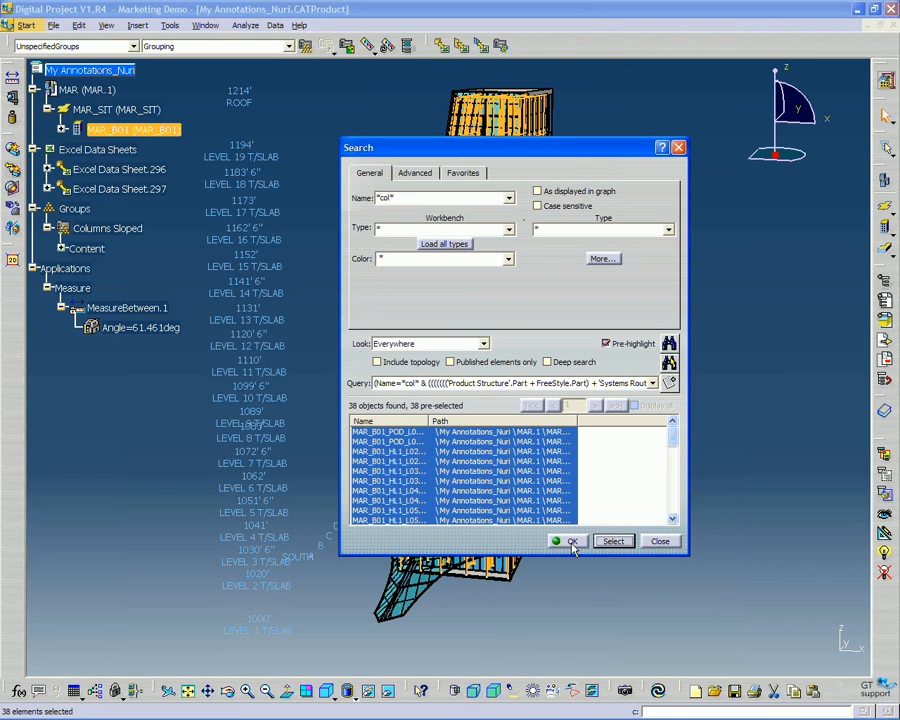
click(569, 541)
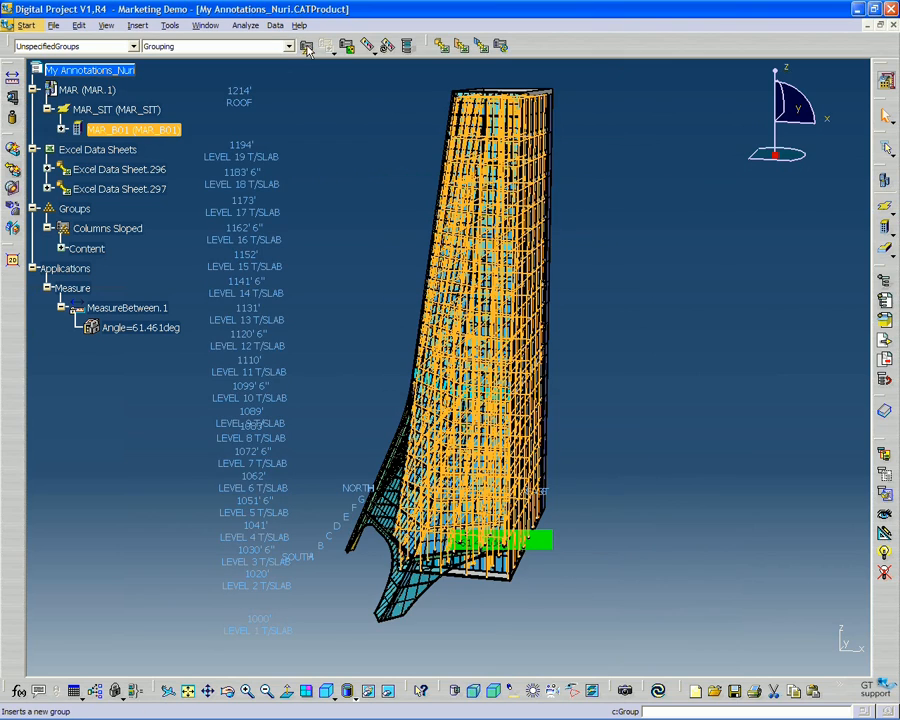
Step: Create a group named 'Column Parts to Load' from the selected parts
click(307, 46)
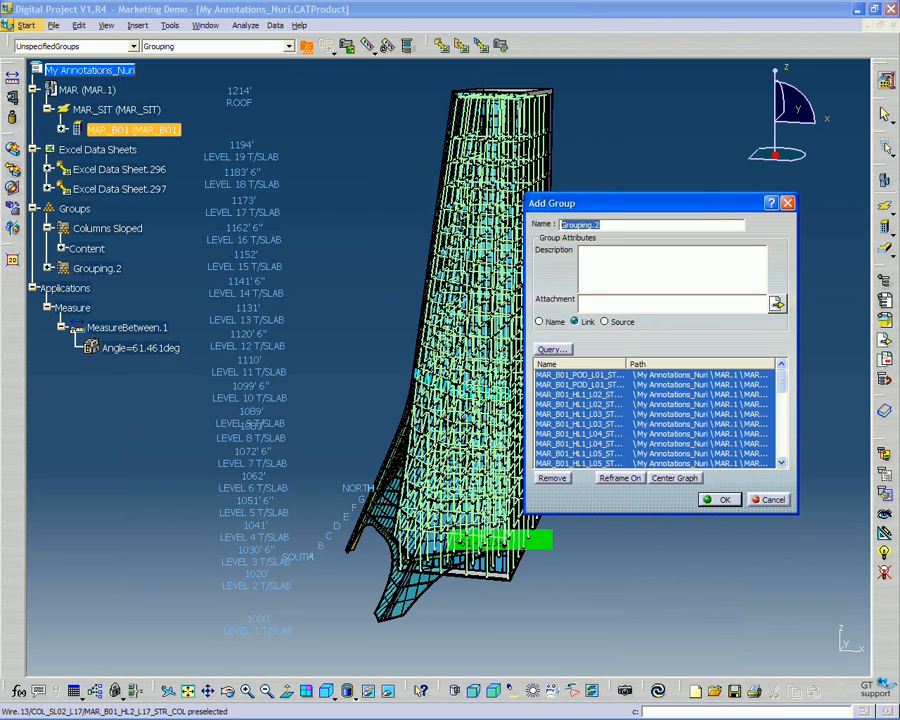
mouse_move(460, 250)
text(Column)
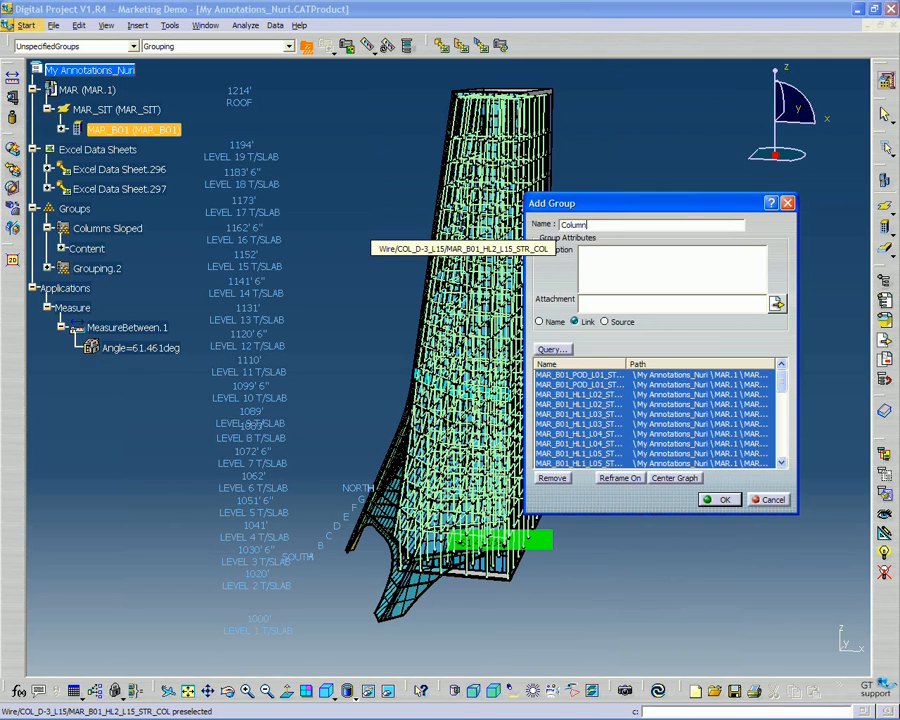
text(Parts to Load)
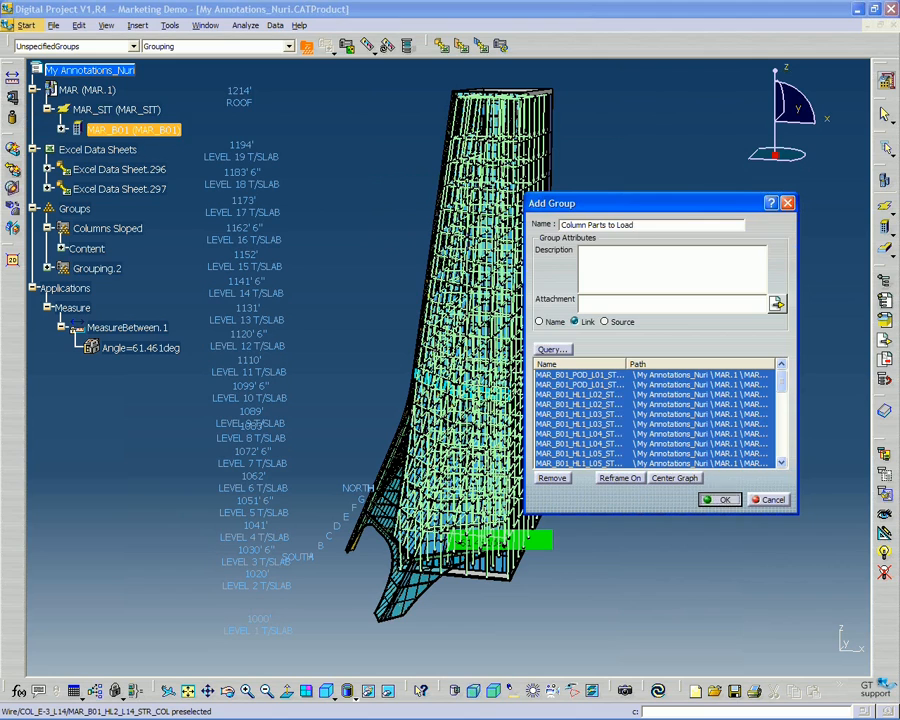
click(722, 499)
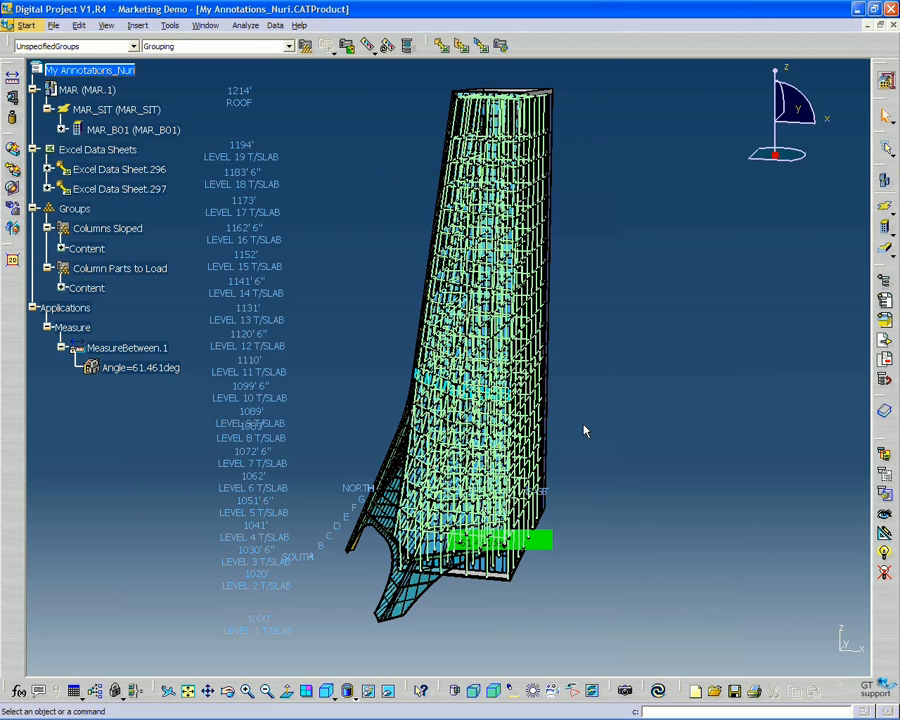
mouse_move(878, 528)
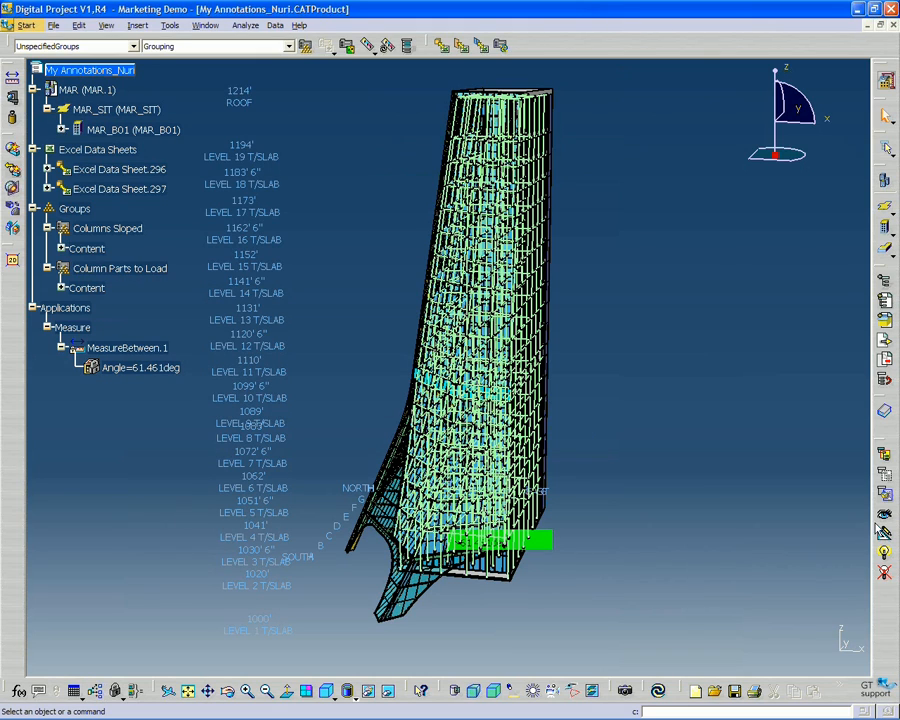
mouse_move(884, 537)
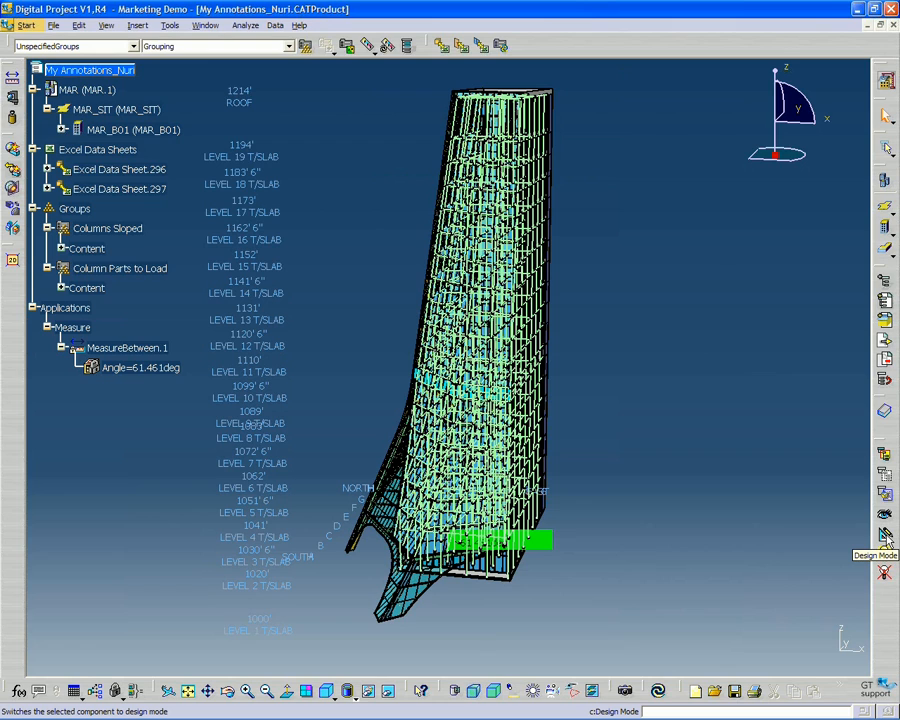
Step: Switch the grouped column parts to Design Mode and review the group's Content
click(885, 535)
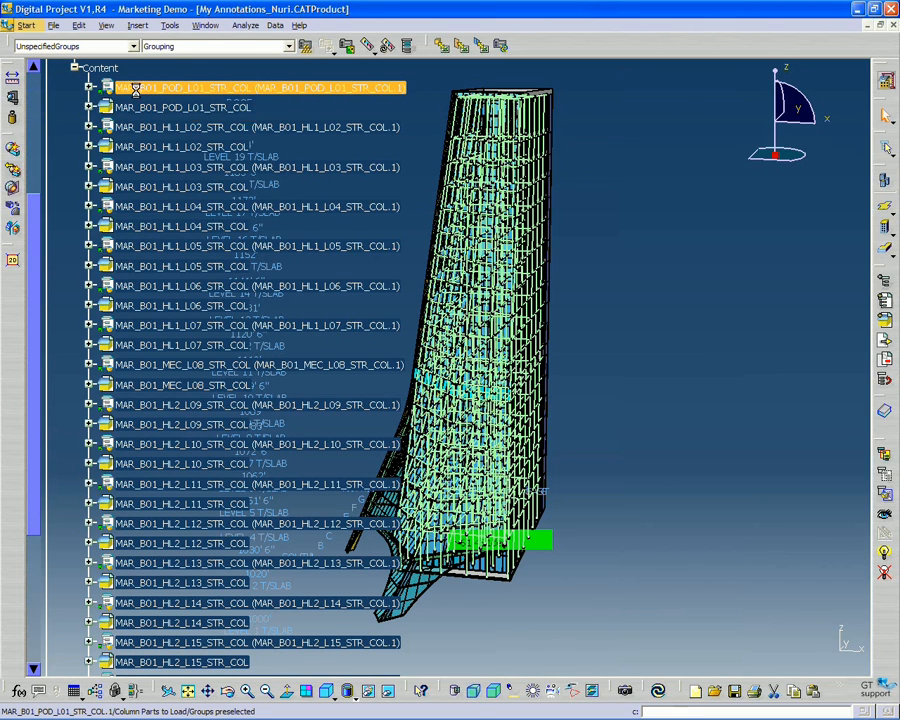
click(182, 266)
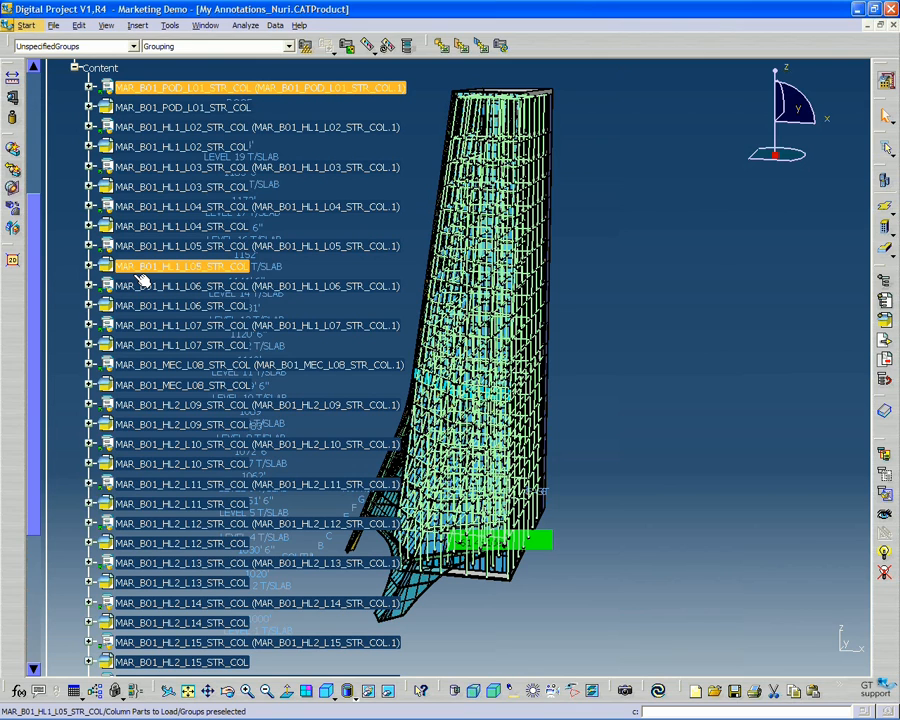
scroll(down, 3)
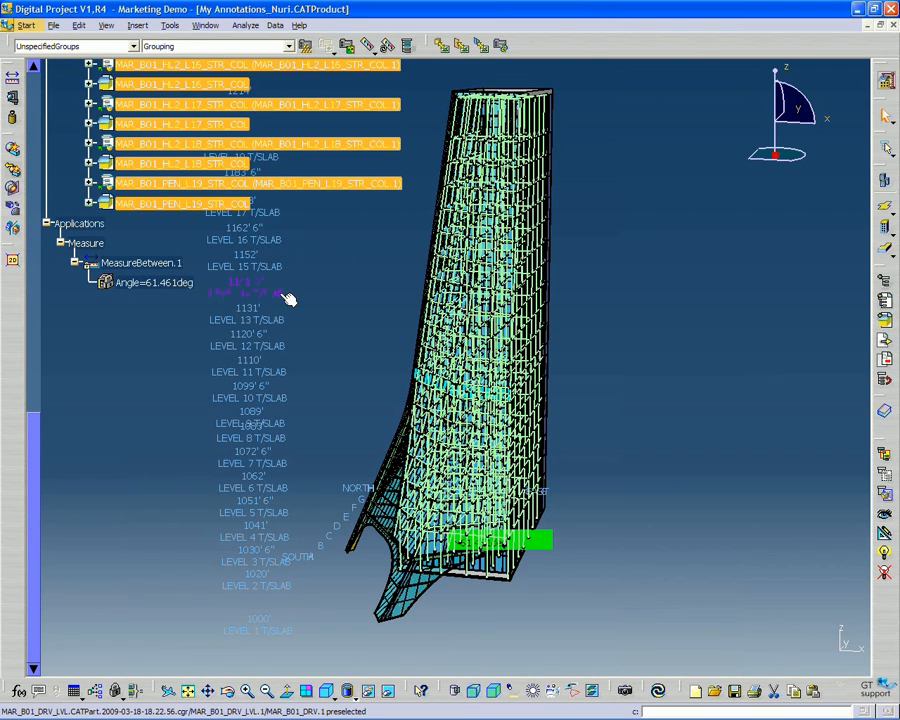
scroll(up, 3)
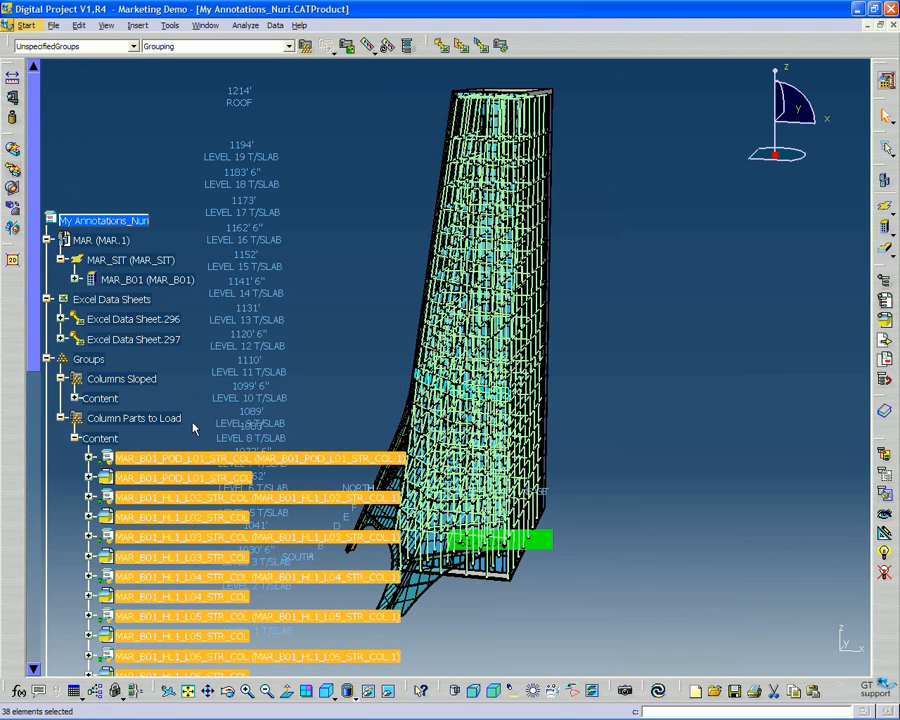
mouse_move(570, 480)
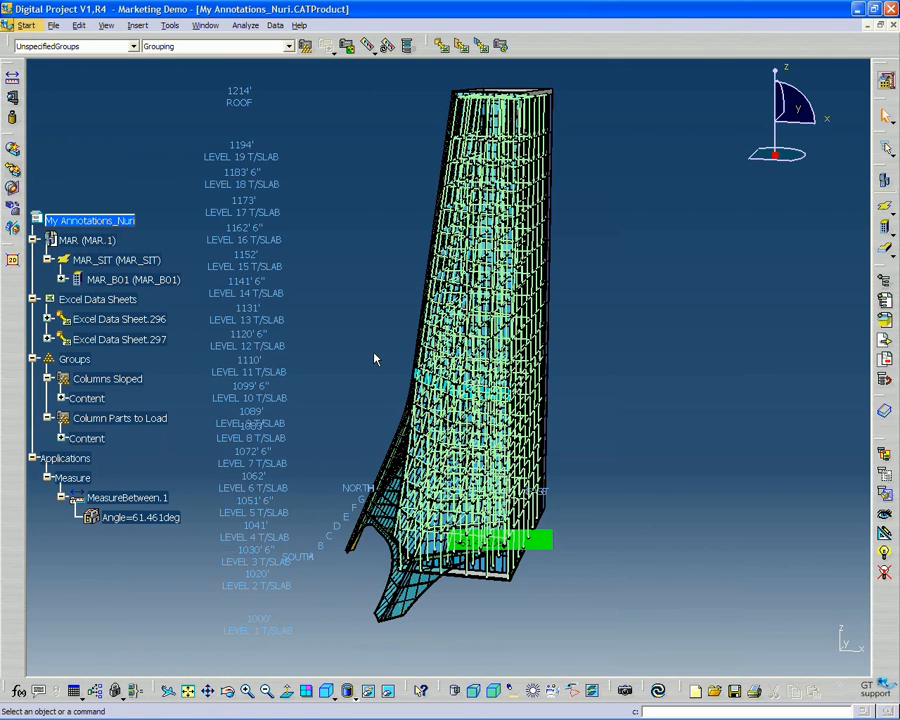
mouse_move(649, 447)
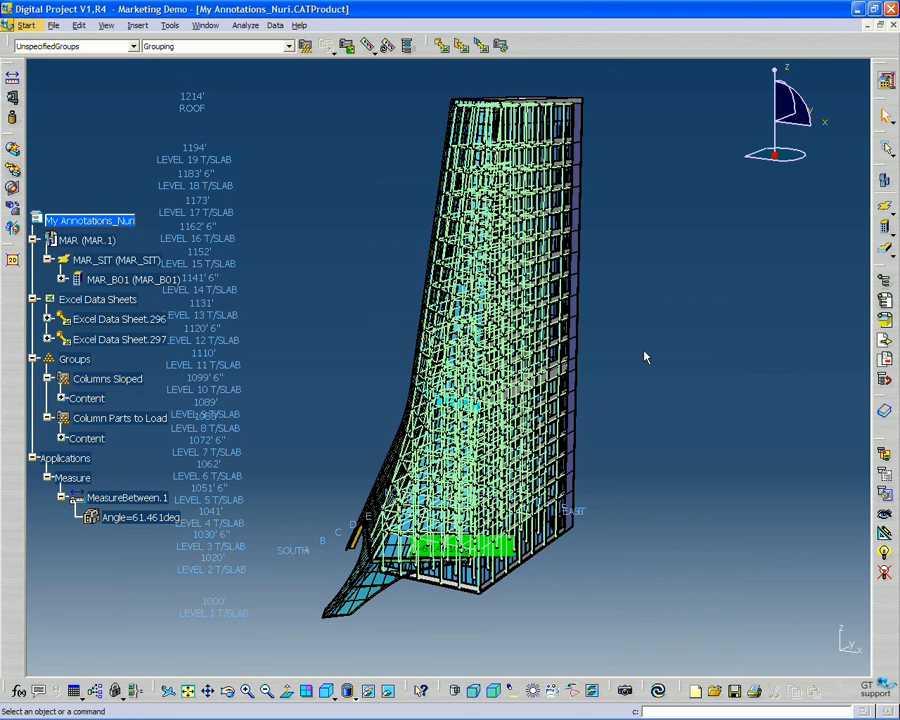
mouse_move(640, 356)
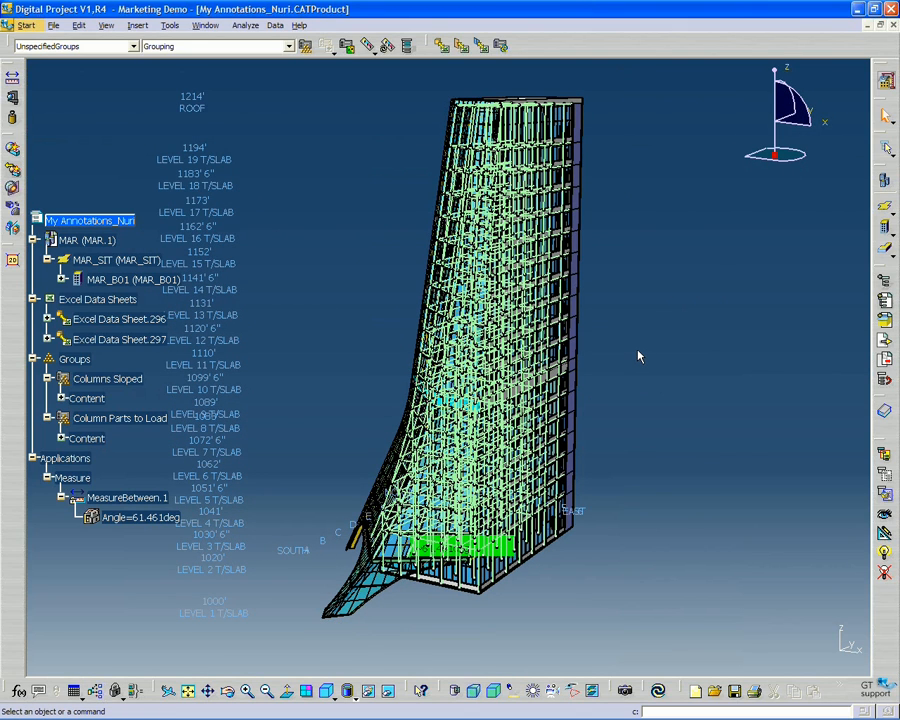
mouse_move(378, 323)
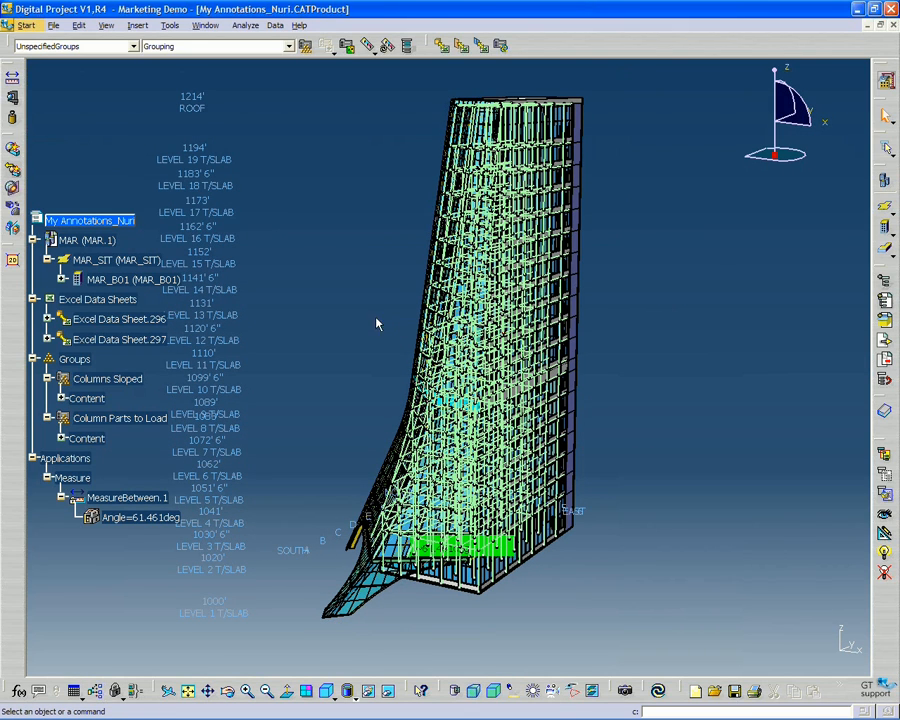
mouse_move(306, 207)
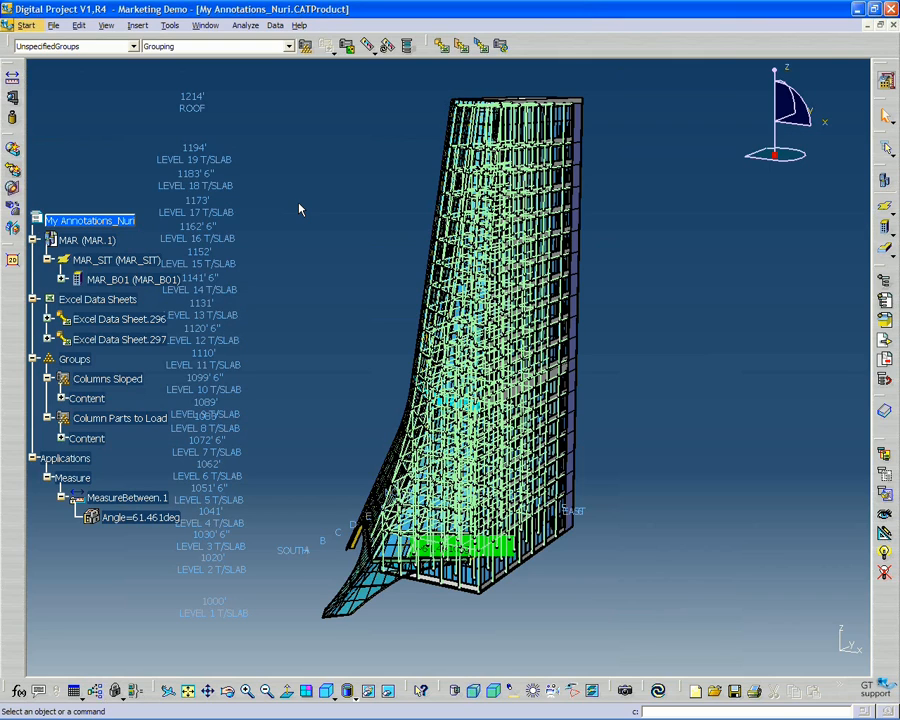
mouse_move(341, 134)
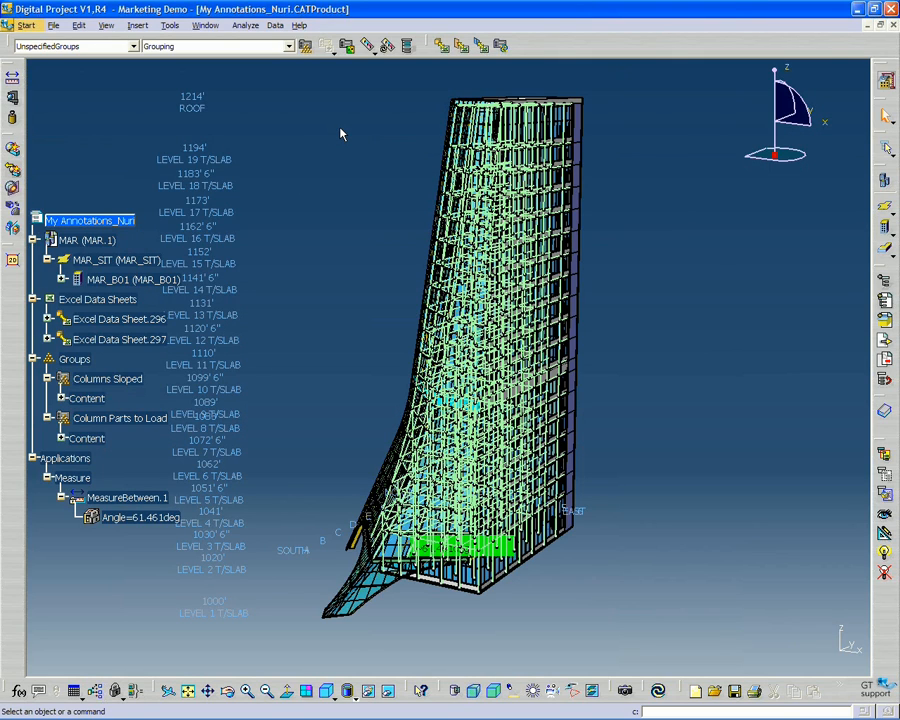
mouse_move(408, 46)
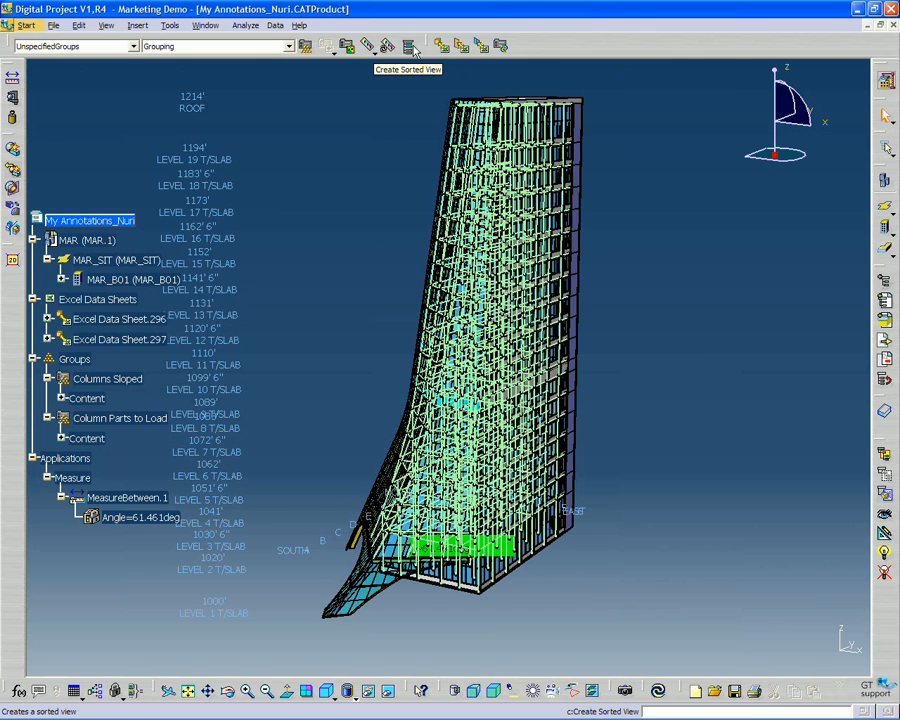
Step: Create sorted view 'By Slope' sorting by IfcPropertySets > Column Properties > Slope
click(408, 46)
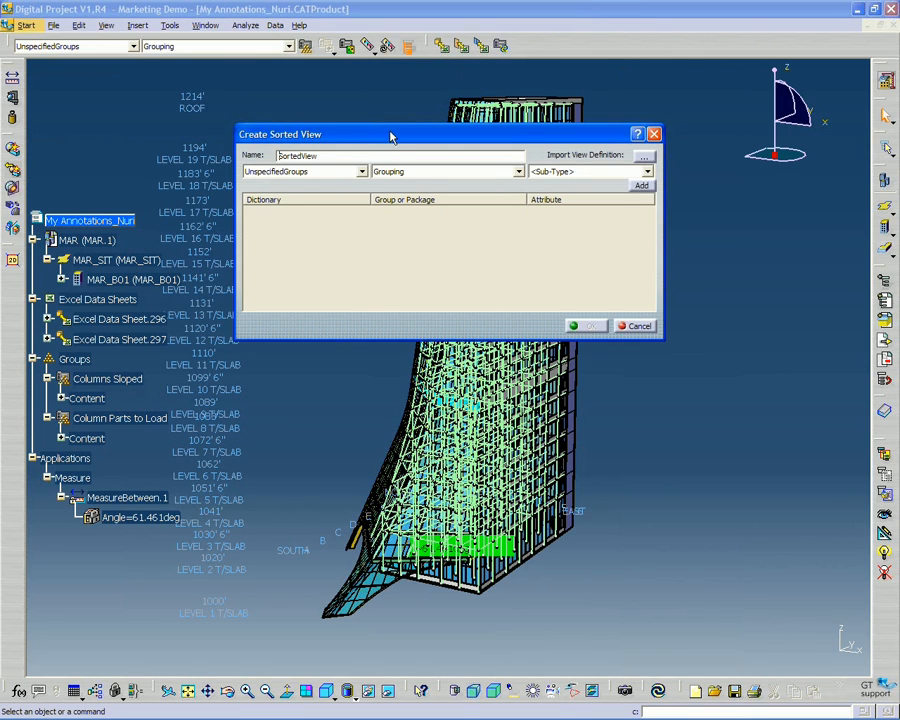
drag(390, 134, 390, 160)
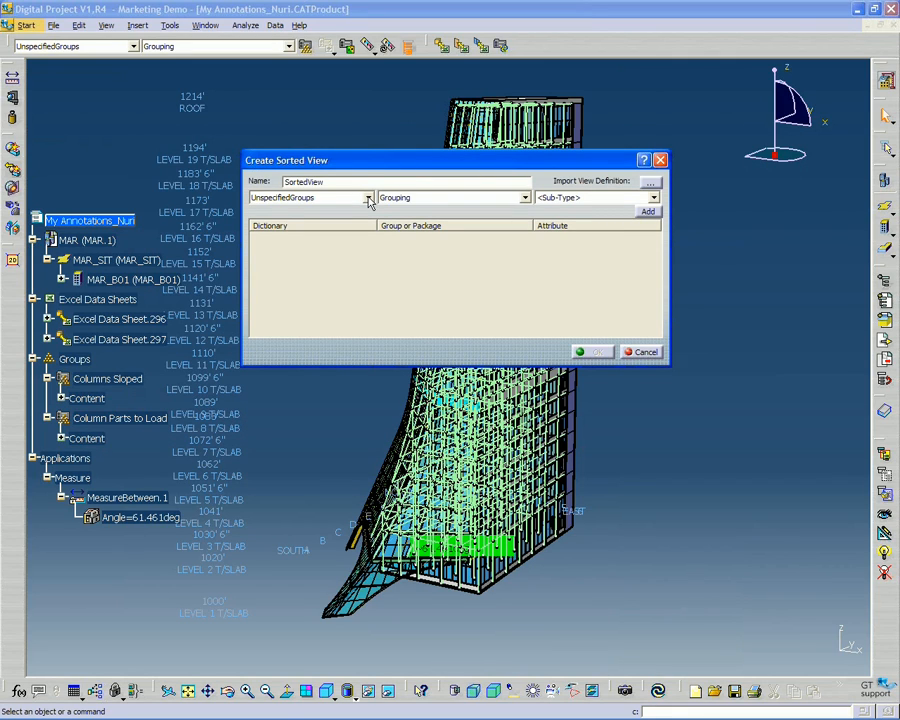
click(367, 197)
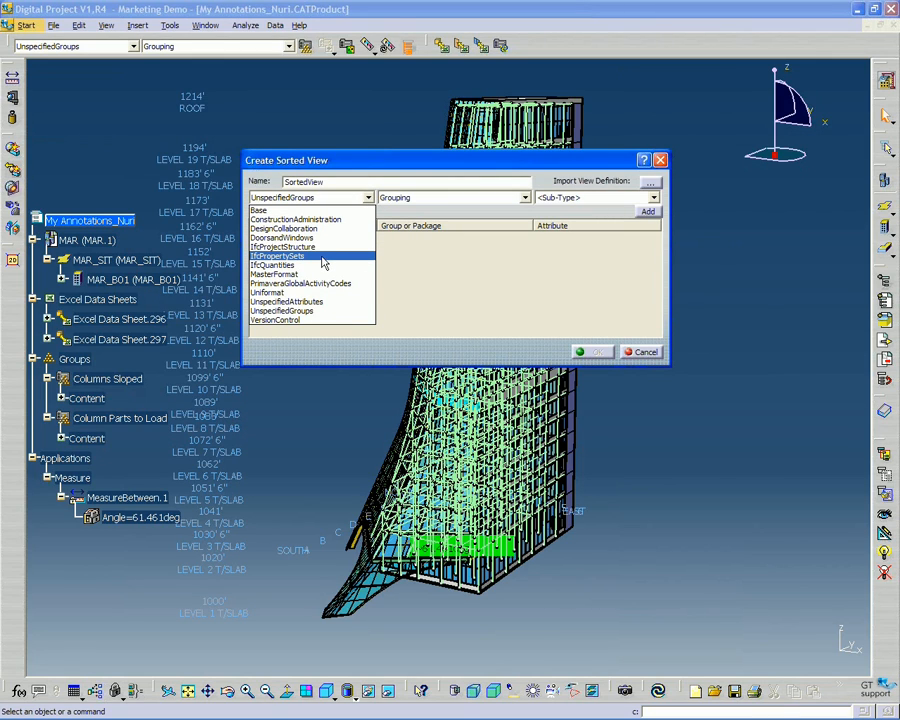
click(280, 256)
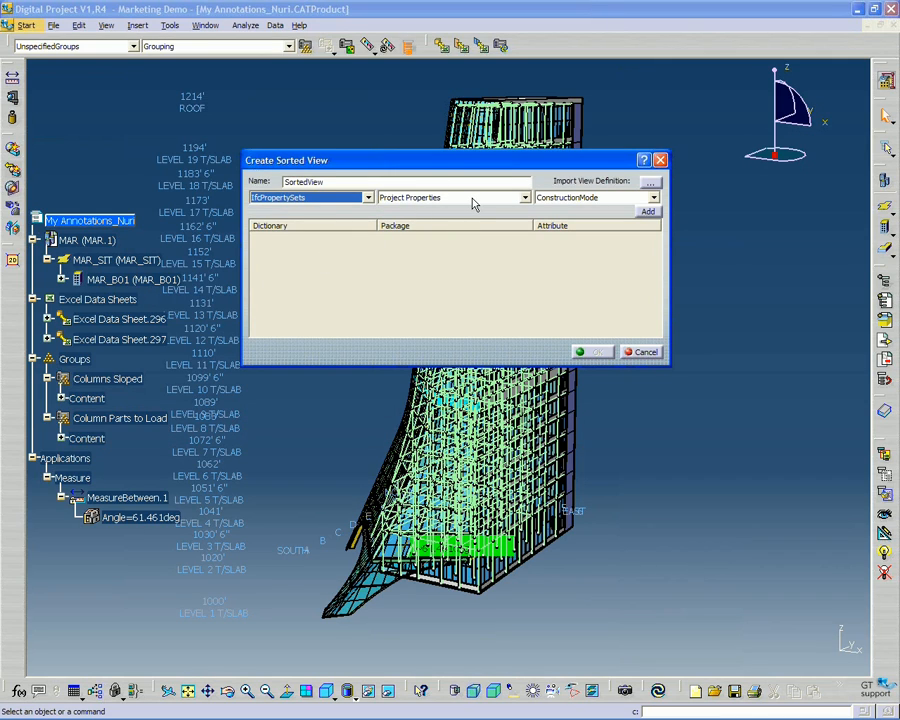
click(523, 197)
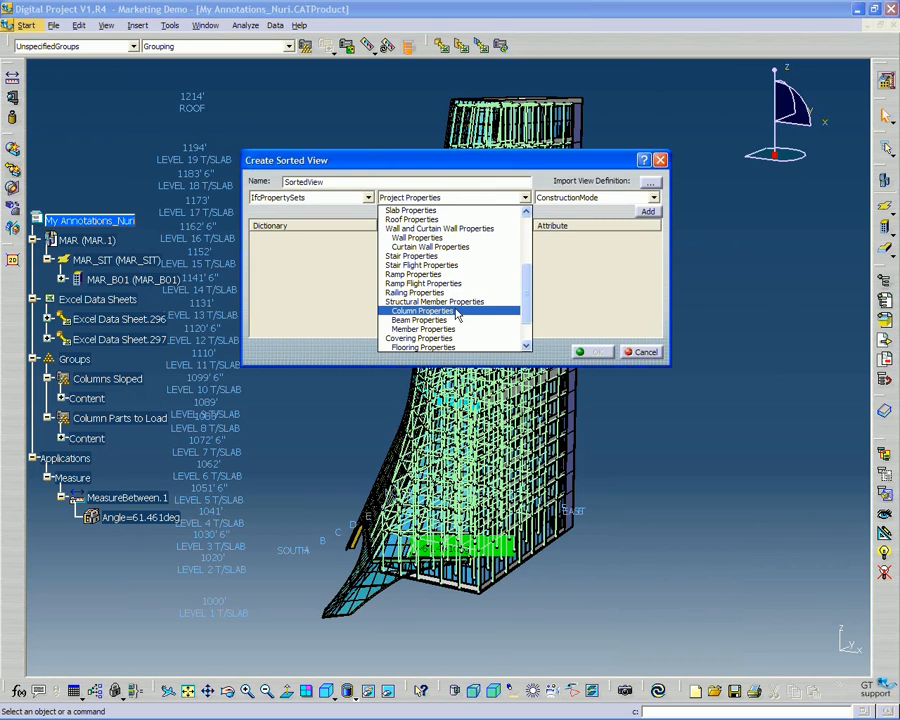
click(422, 311)
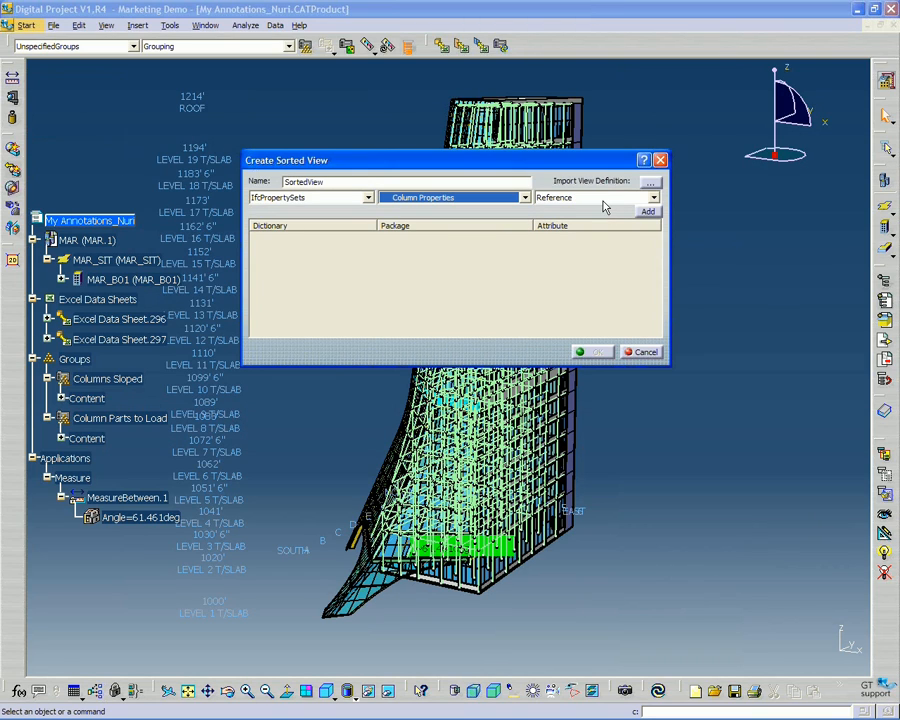
click(651, 197)
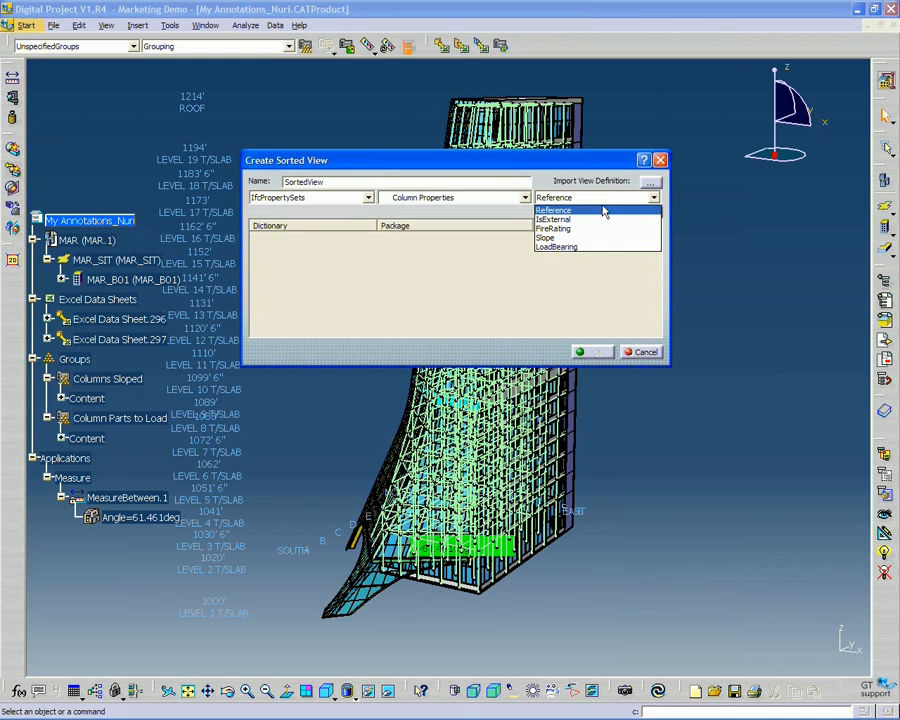
mouse_move(597, 238)
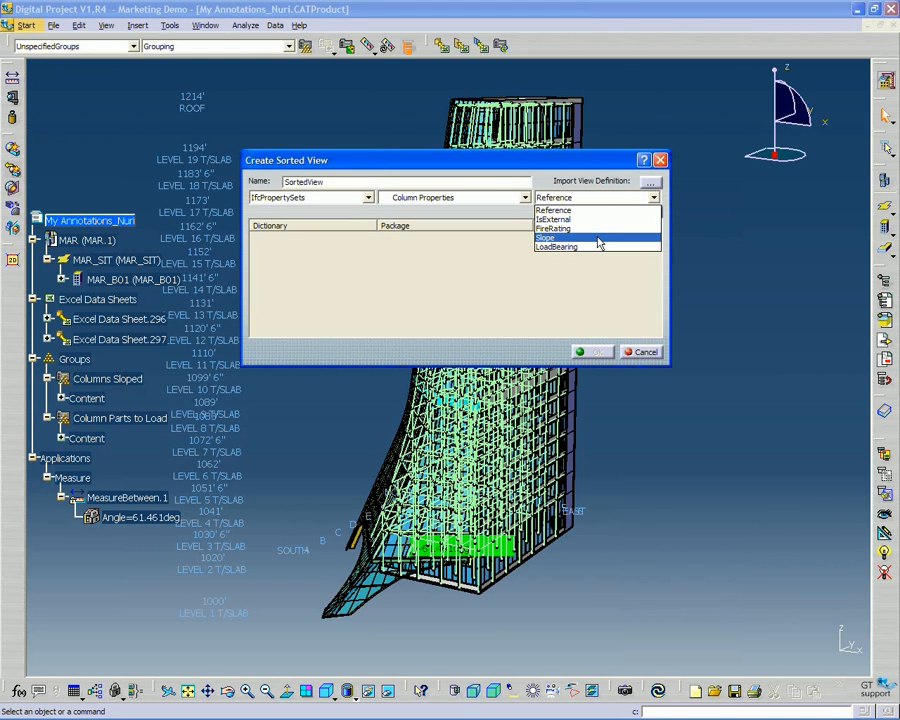
click(556, 237)
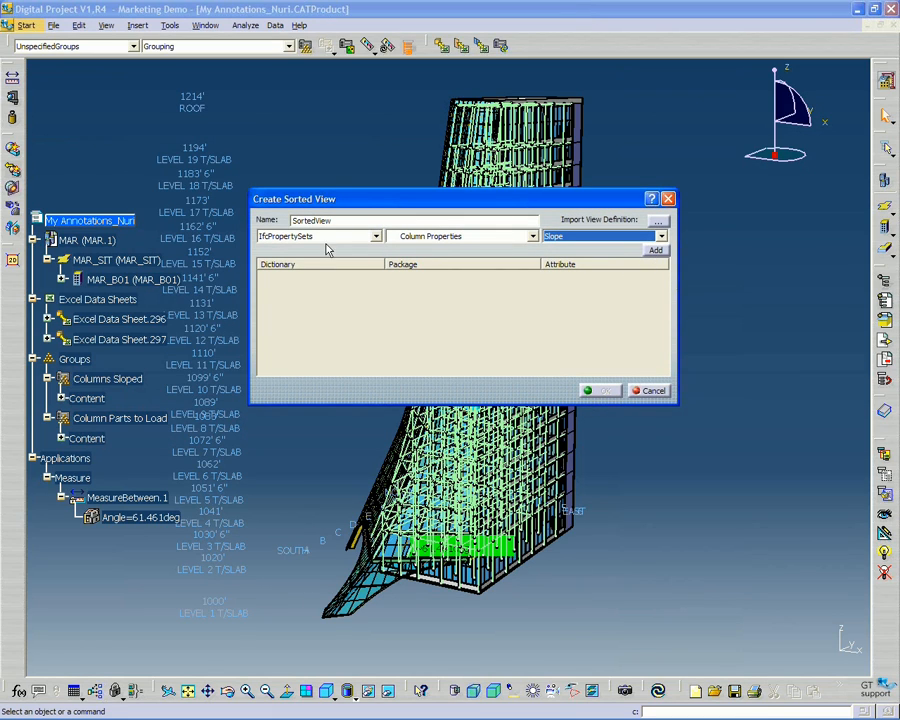
mouse_move(470, 242)
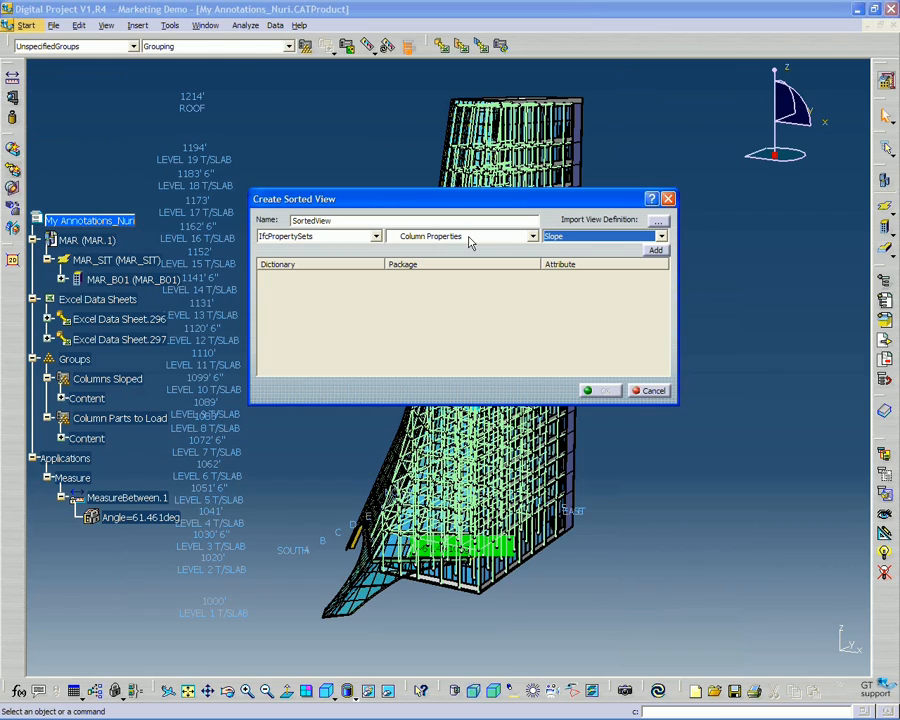
mouse_move(590, 248)
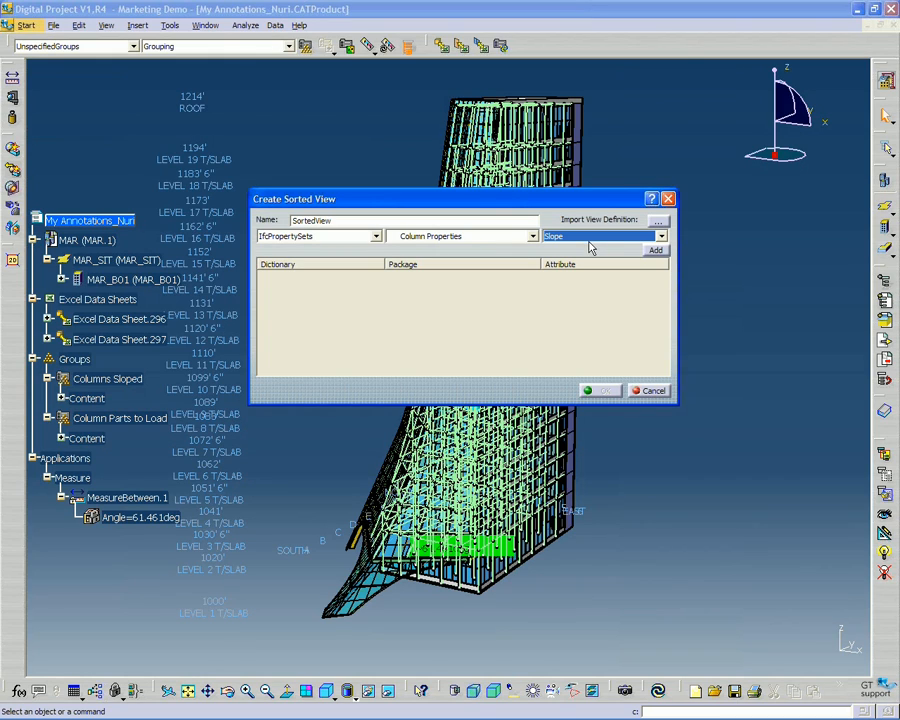
mouse_move(658, 258)
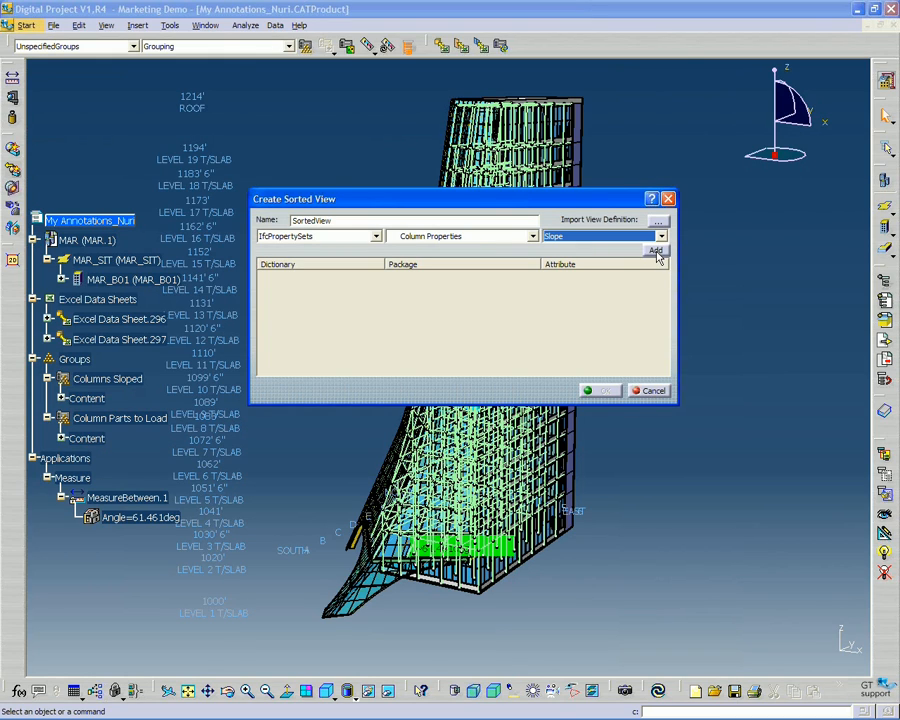
click(657, 249)
text(By Slope)
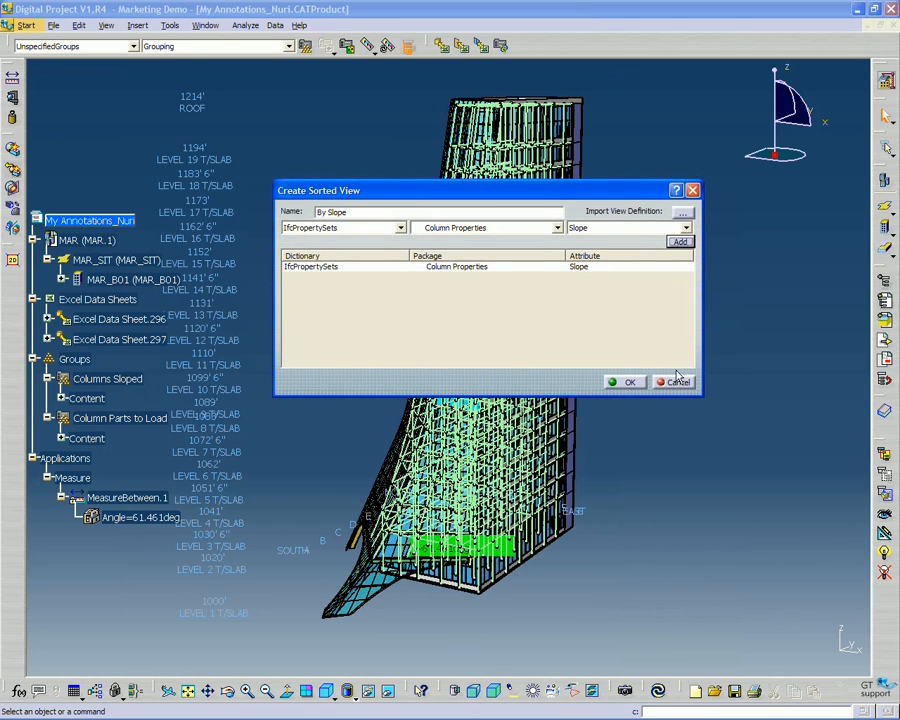
mouse_move(568, 323)
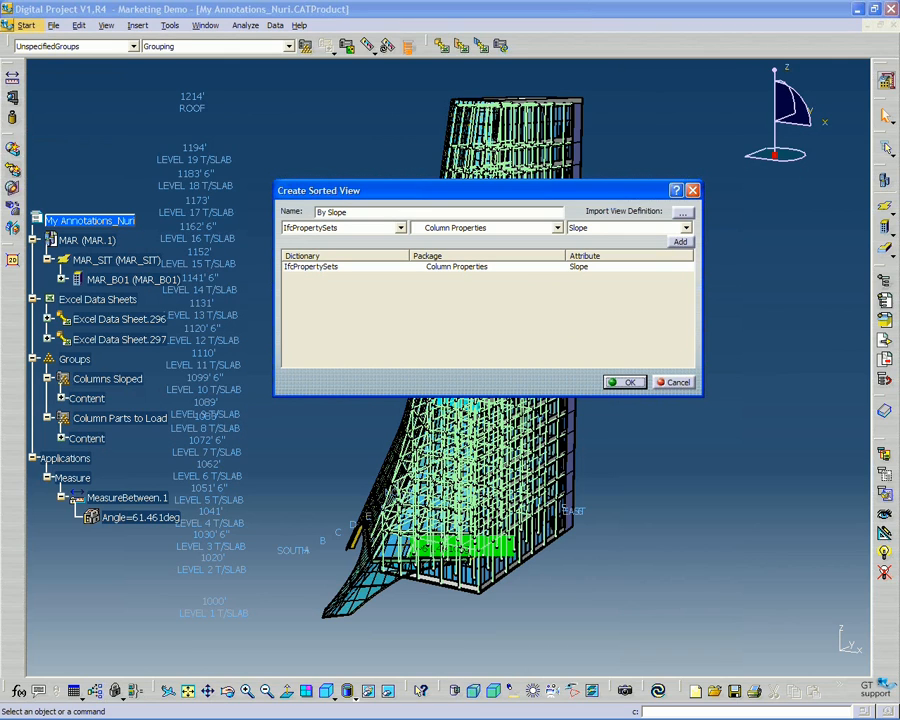
click(625, 382)
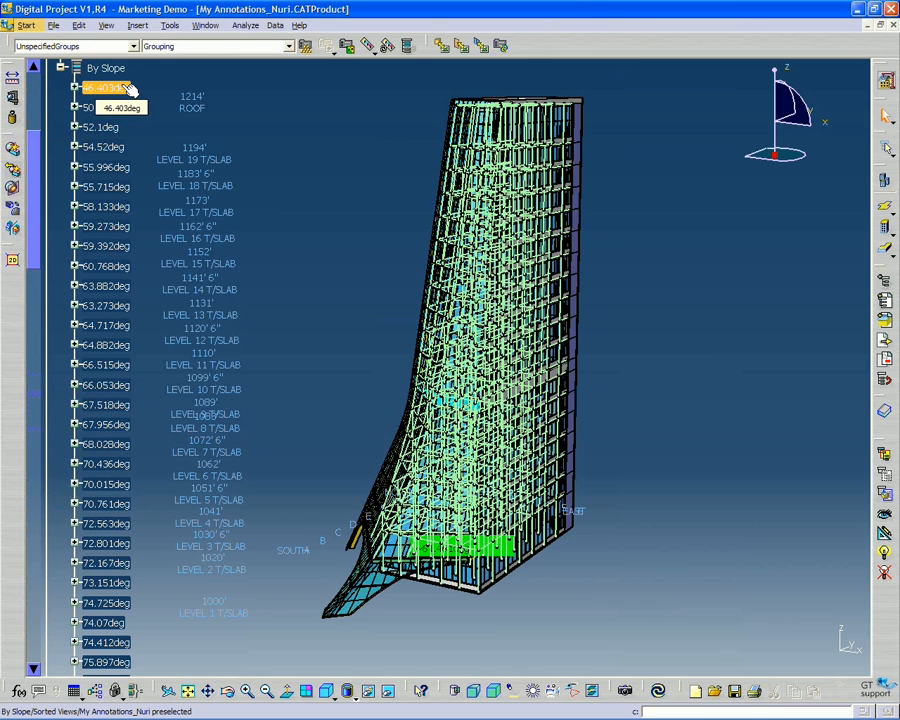
Step: Browse the By Slope list, opening the 46.403deg and 82.145deg slope entries
scroll(down, 3)
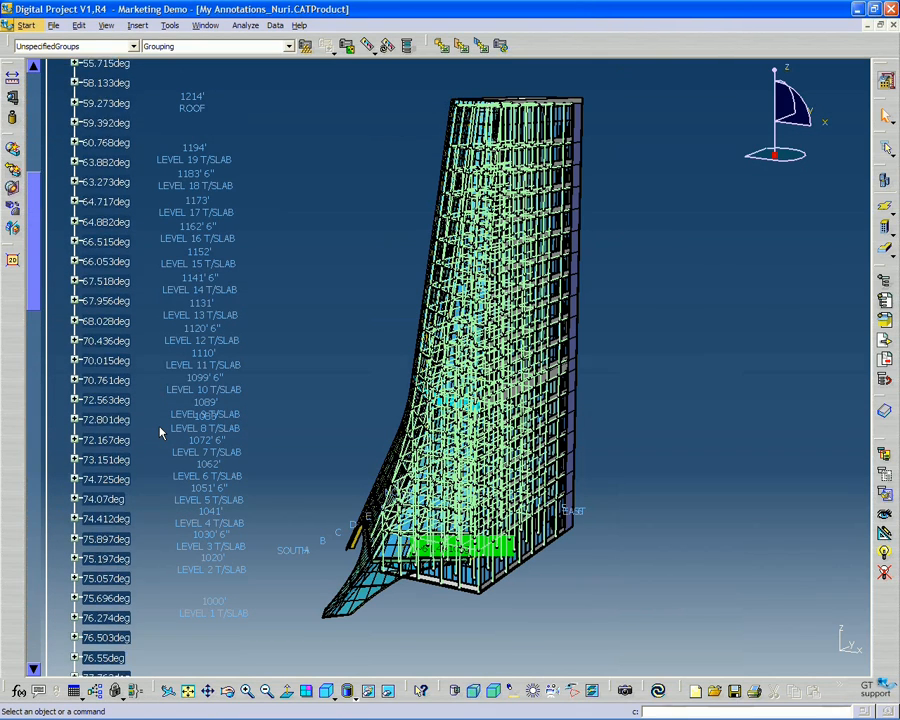
scroll(up, 3)
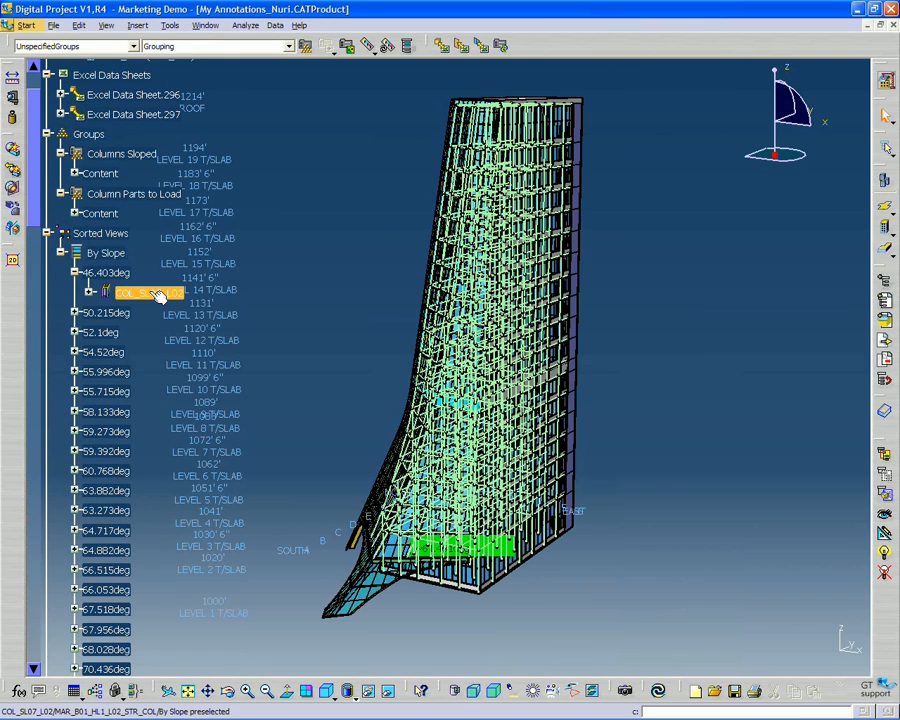
click(150, 291)
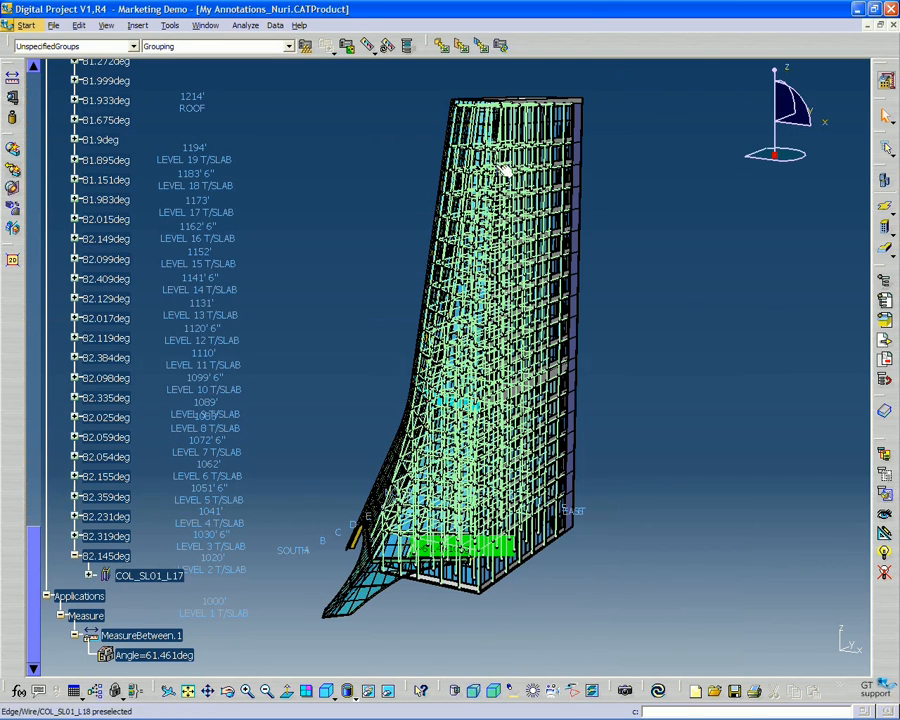
click(74, 556)
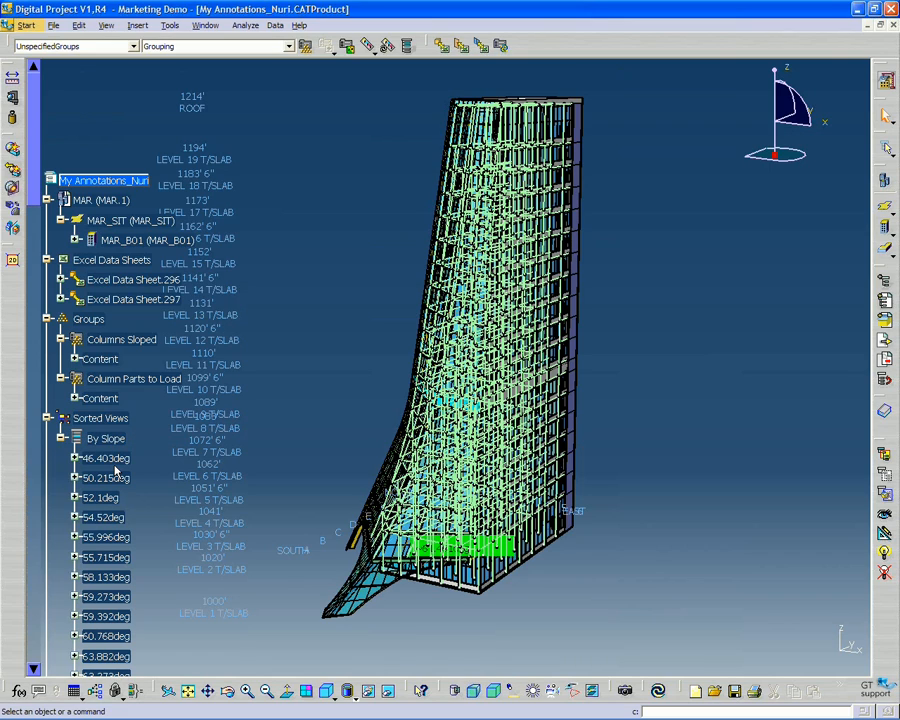
mouse_move(80, 483)
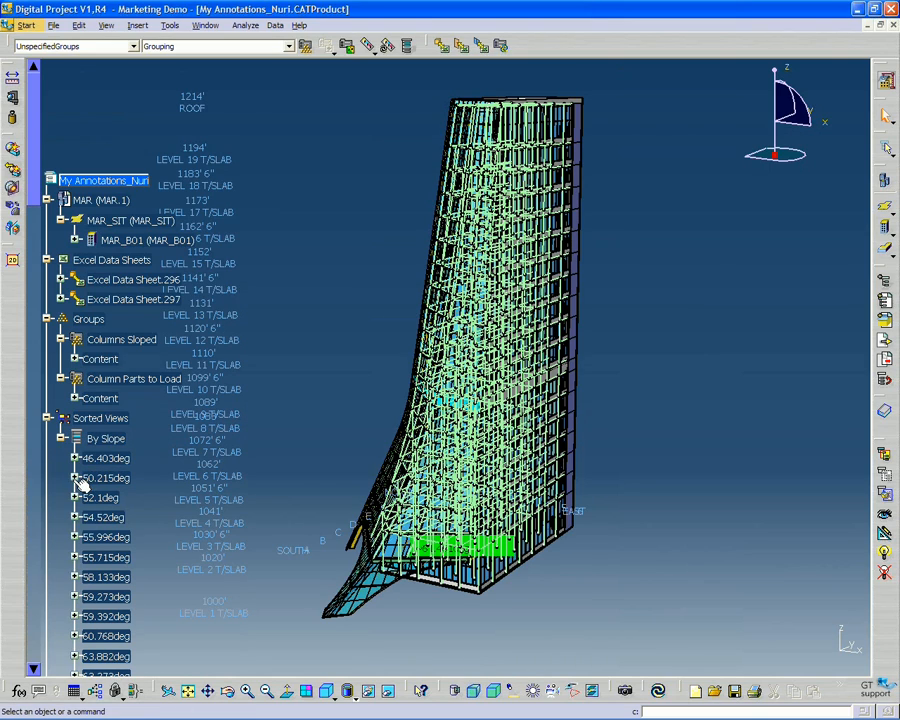
mouse_move(80, 460)
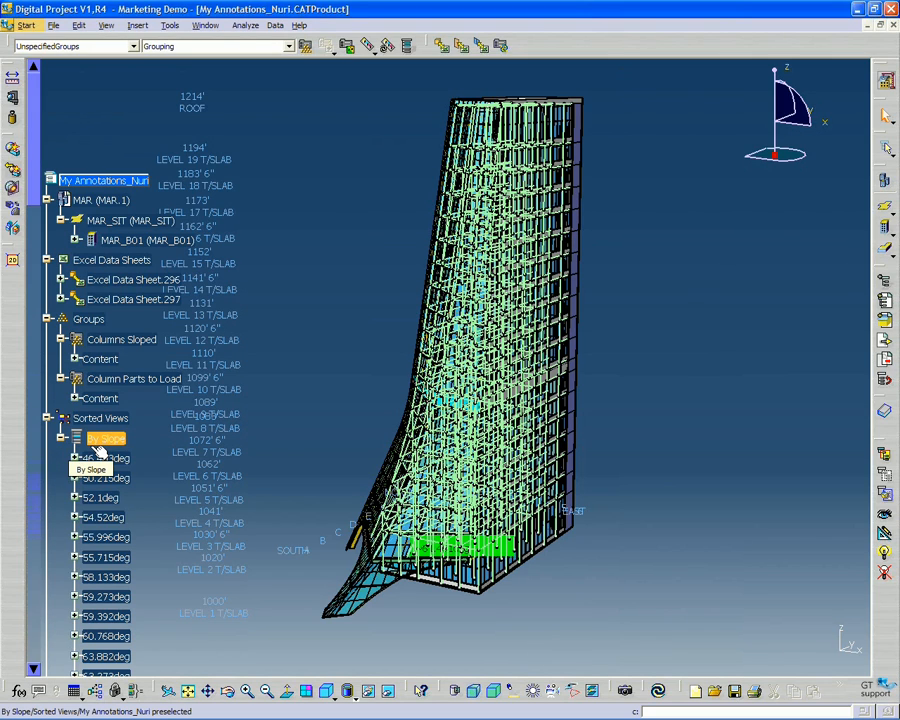
click(105, 457)
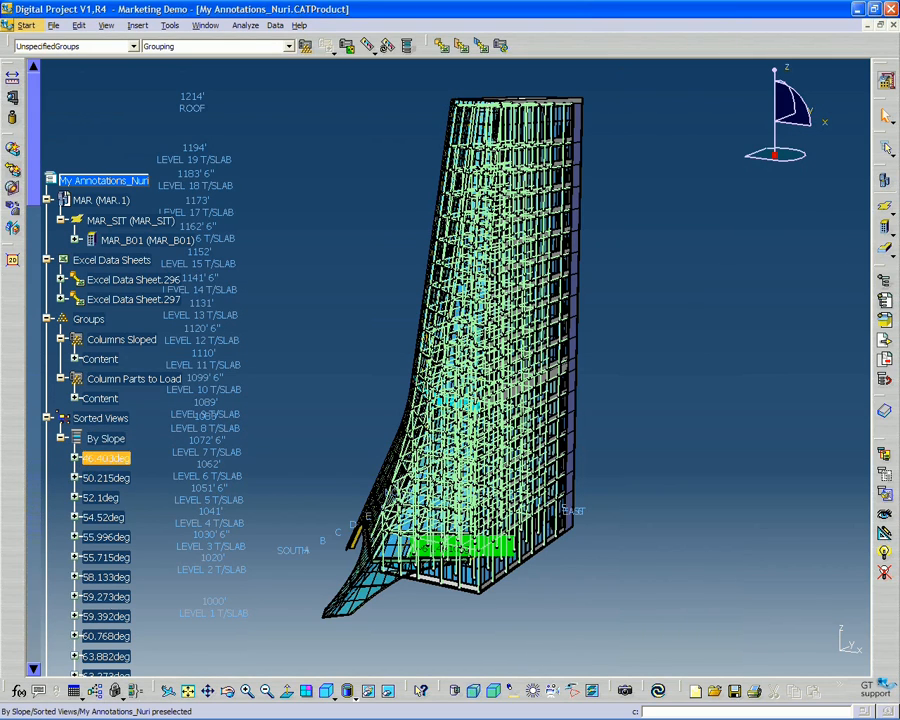
scroll(down, 3)
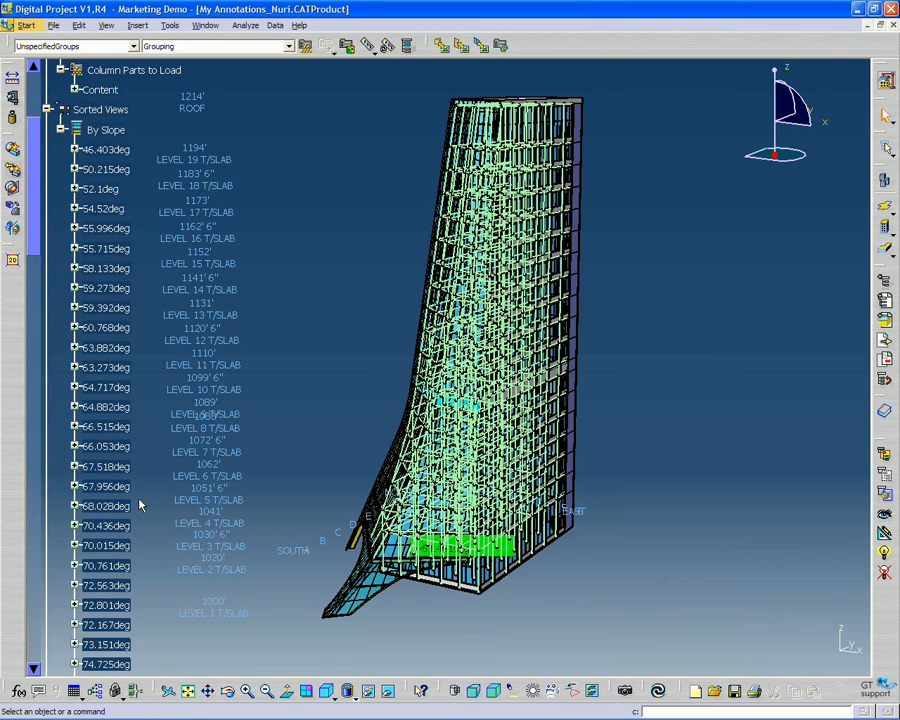
scroll(down, 3)
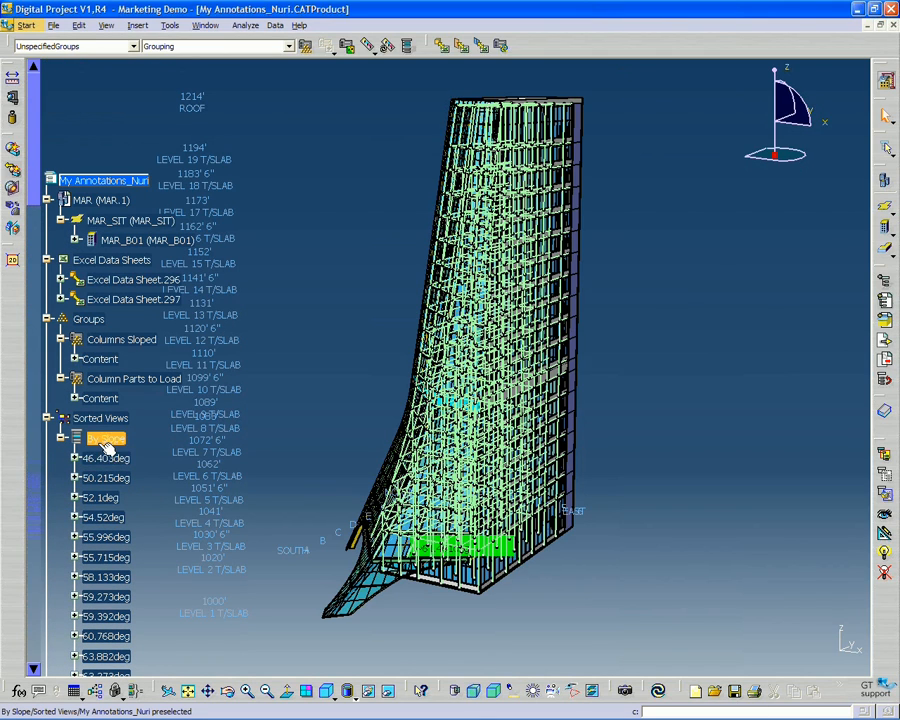
click(100, 498)
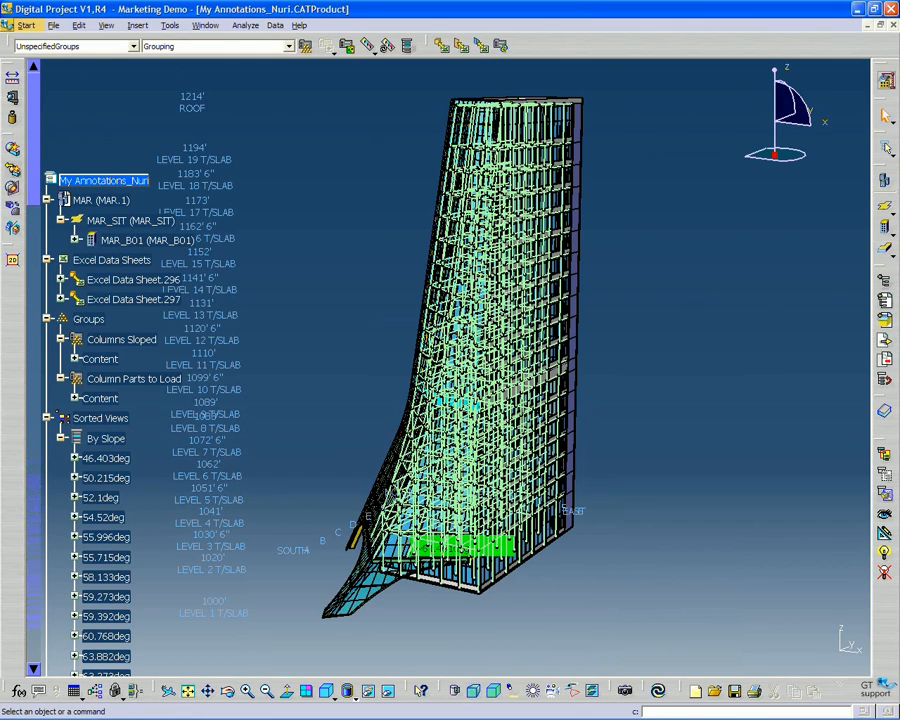
mouse_move(315, 392)
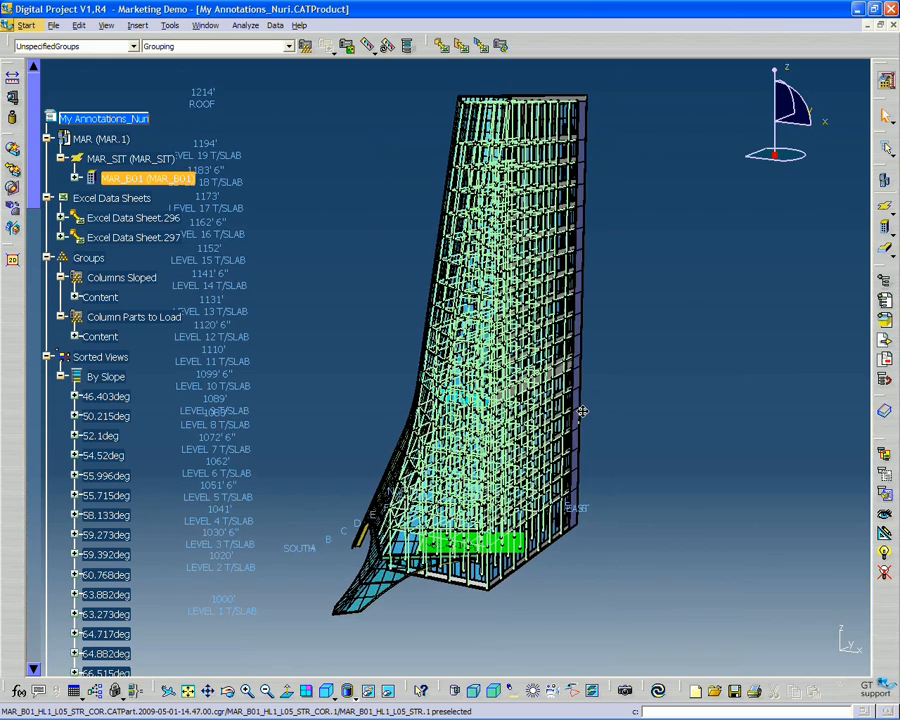
Step: Collapse the By Slope node and bring up the property dictionary dropdown
click(104, 396)
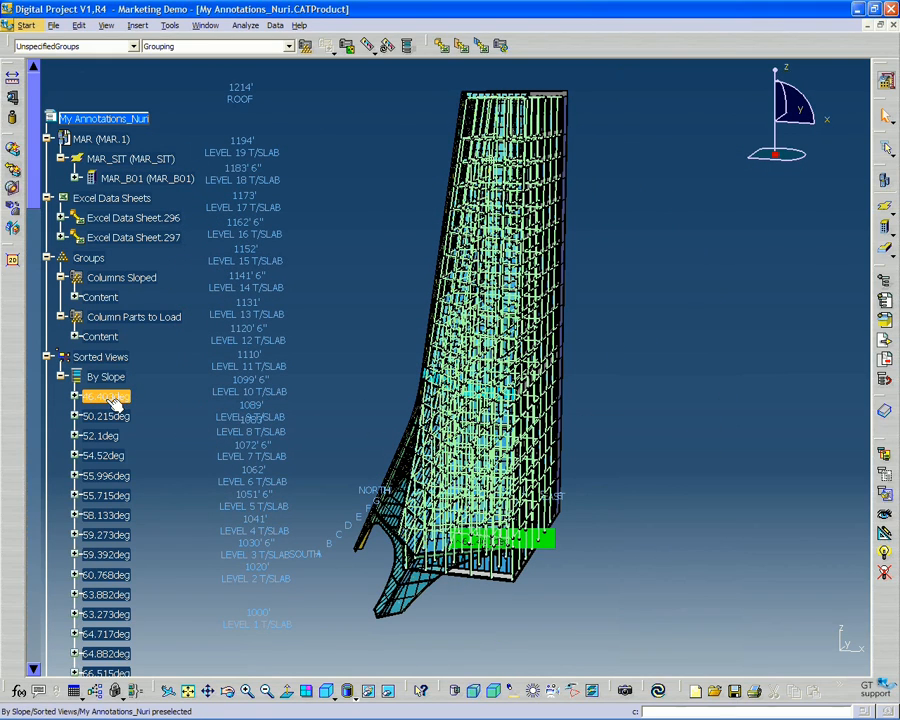
click(104, 574)
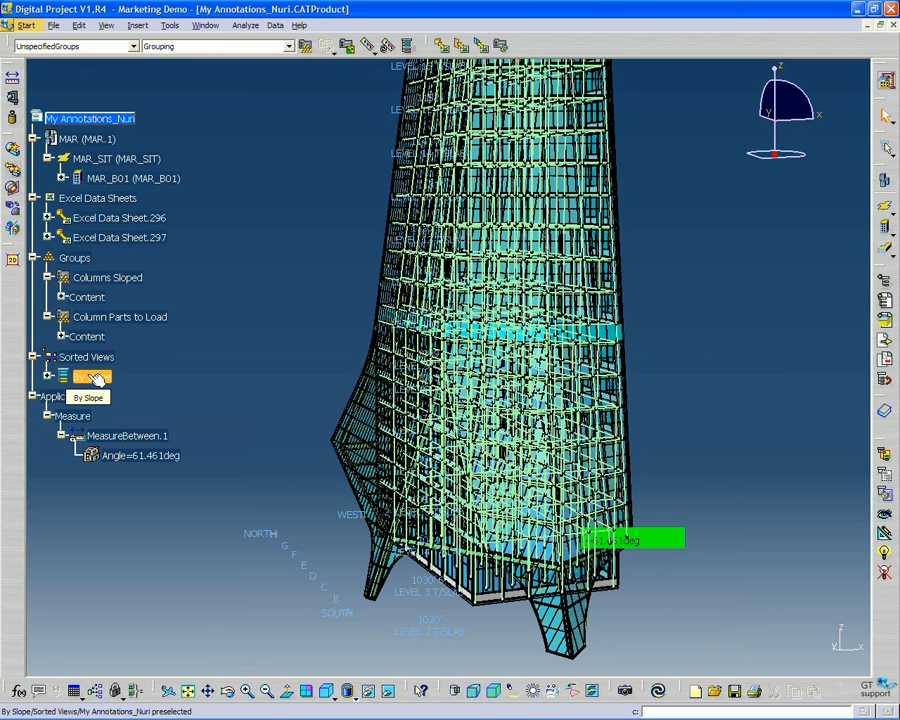
click(133, 178)
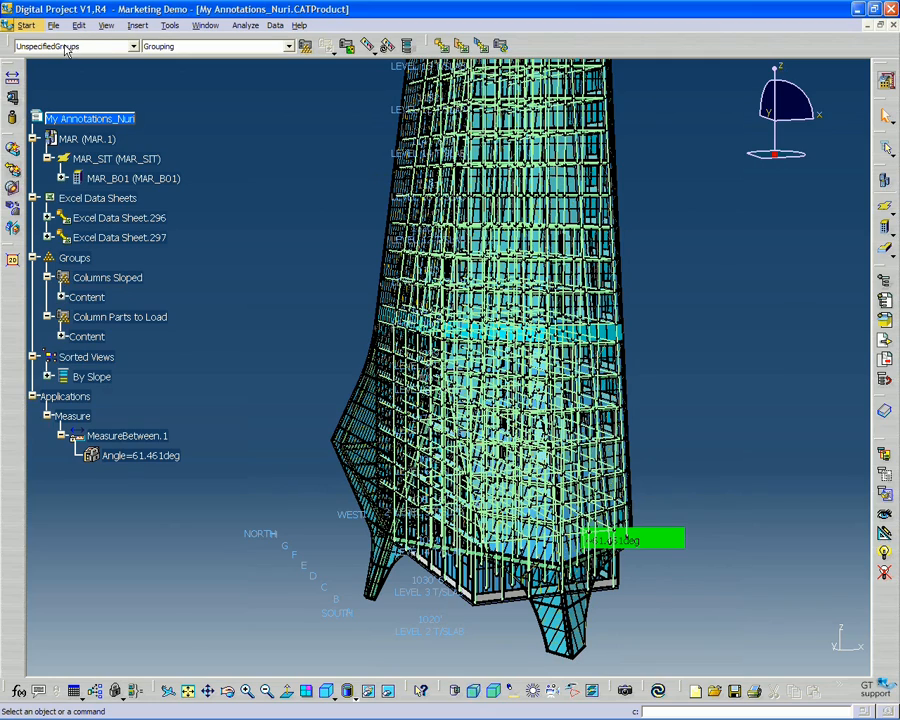
click(131, 46)
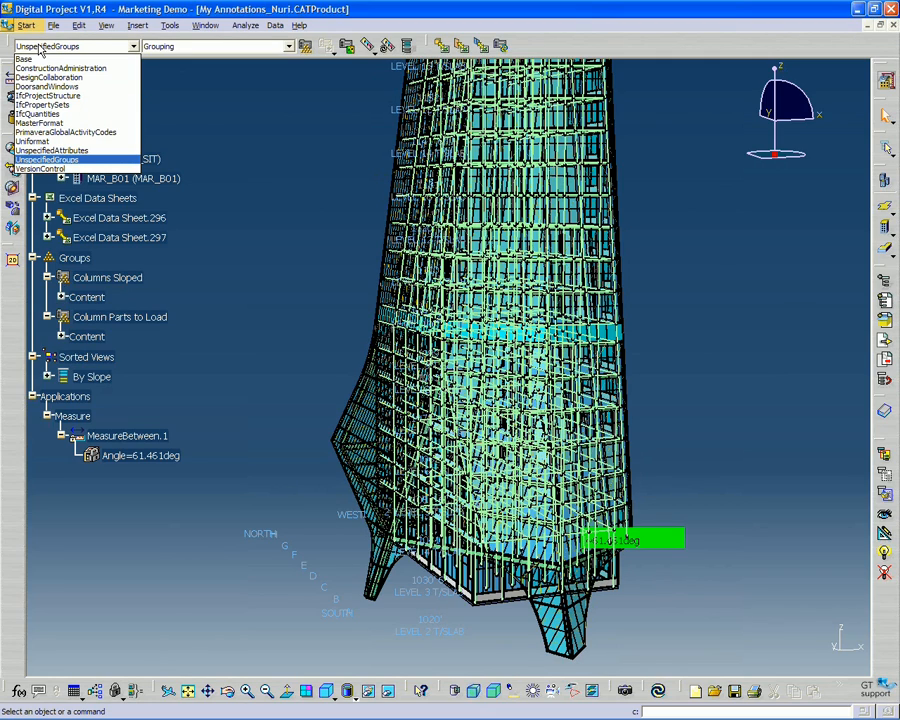